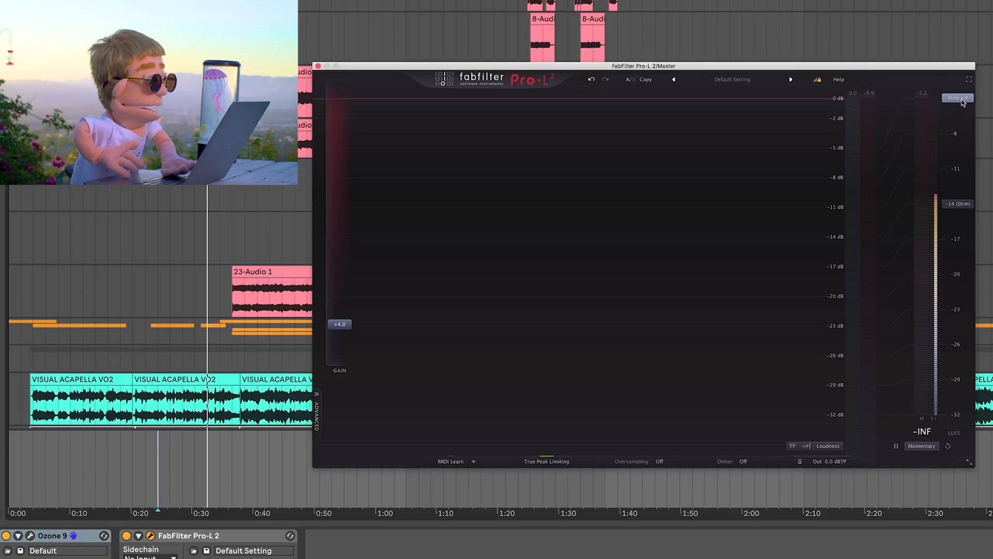
mouse_move(958, 98)
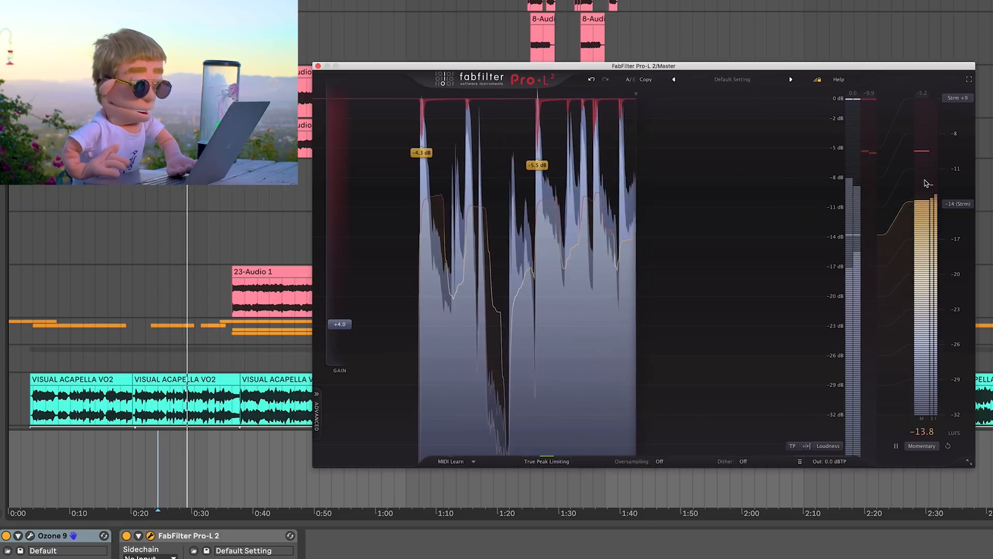
- Lower the limiter's input gain from +4.0 dB to +3.0 dB during playback
drag(339, 324, 336, 335)
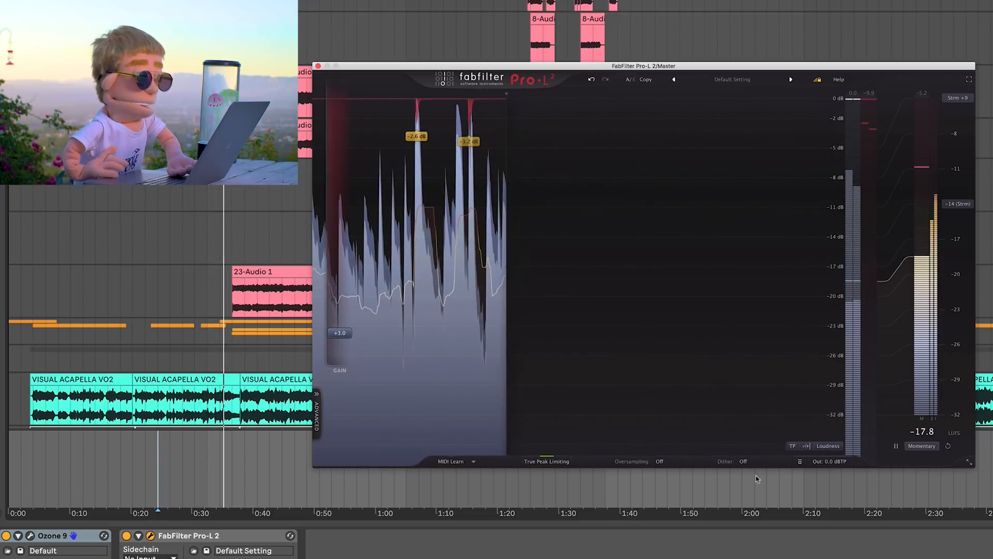
- Switch loudness metering to Short Term and bring the input gain down on the gain slider
click(922, 444)
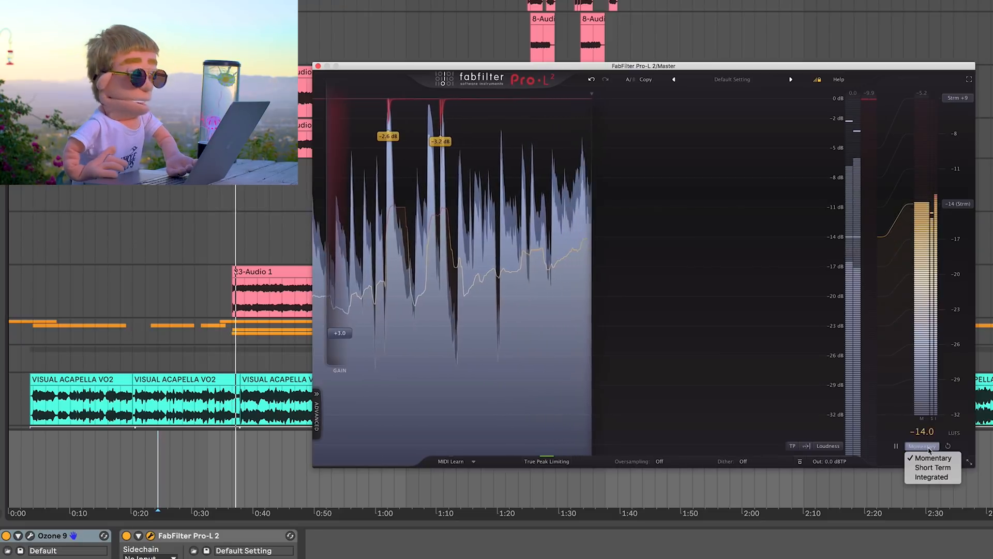
click(932, 467)
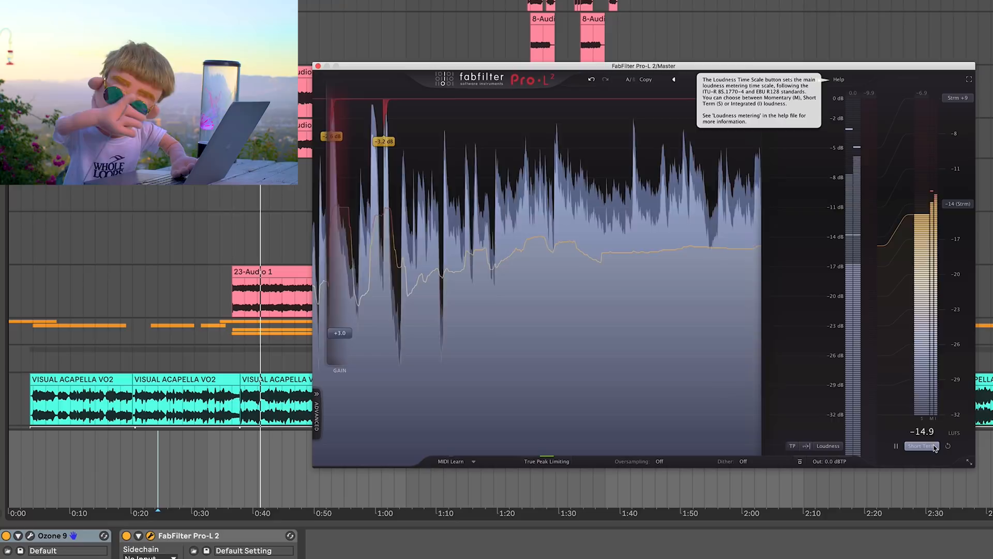
drag(340, 332, 341, 334)
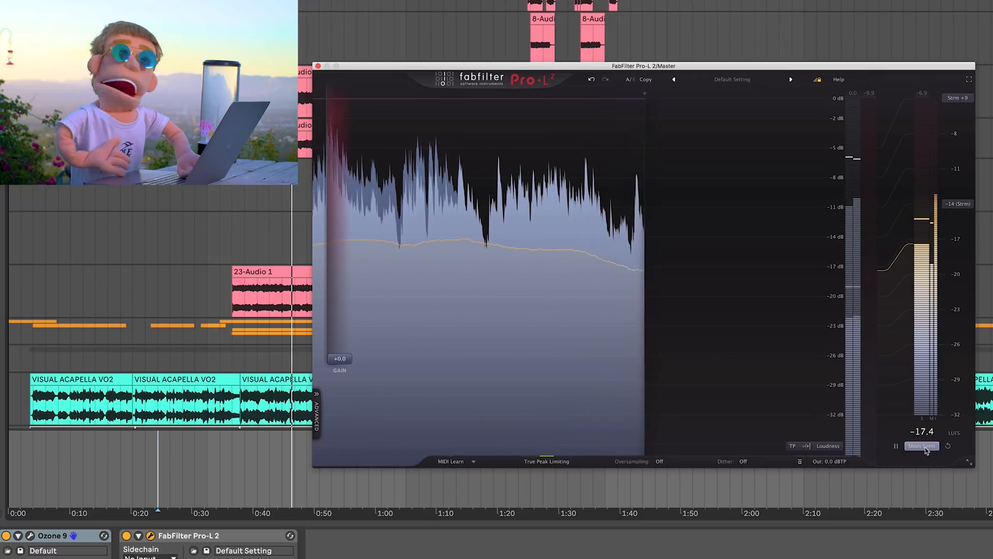
click(921, 446)
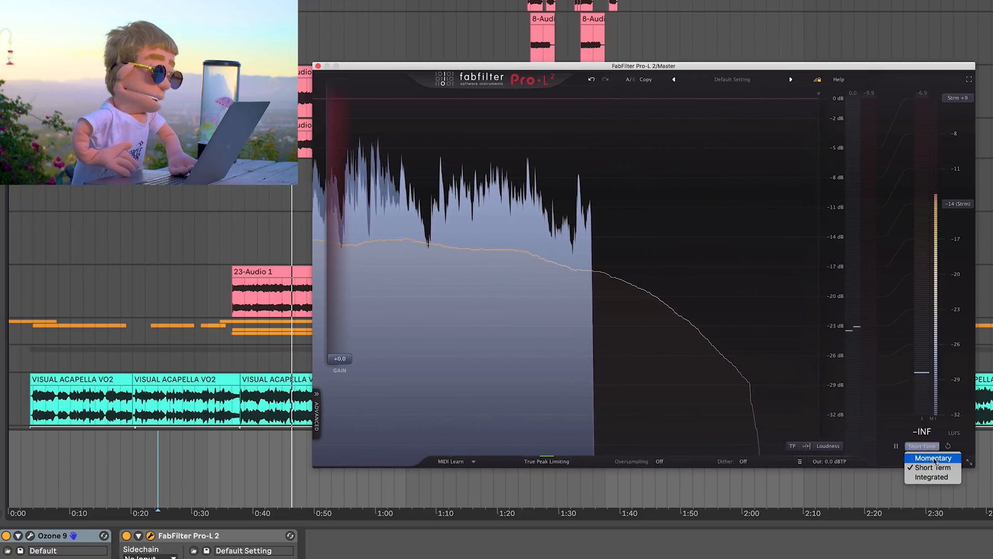
click(931, 476)
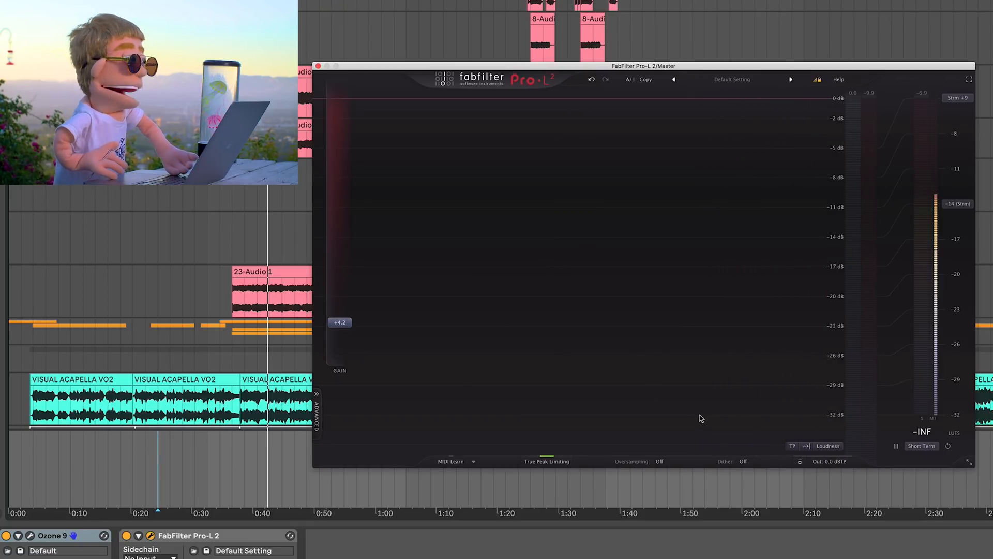
mouse_move(692, 445)
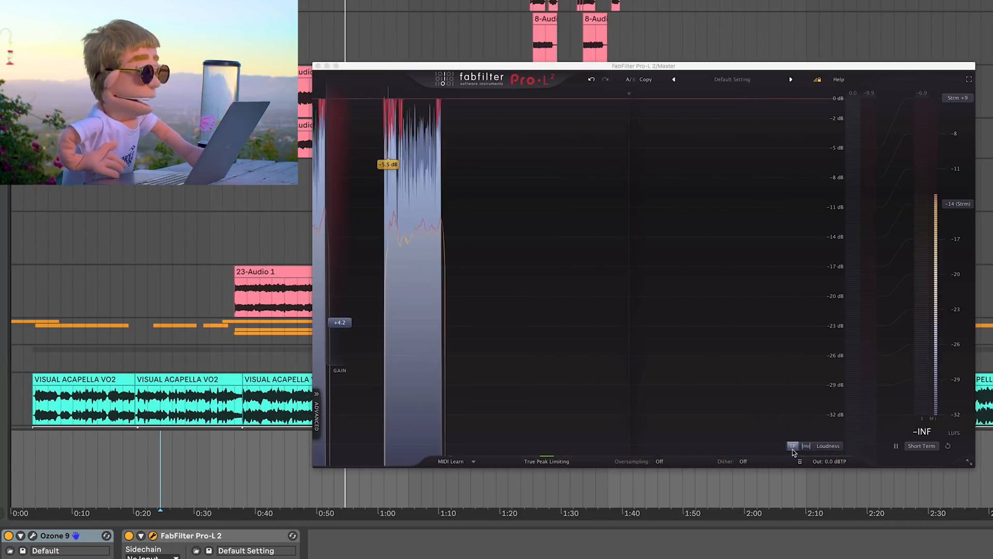
mouse_move(793, 445)
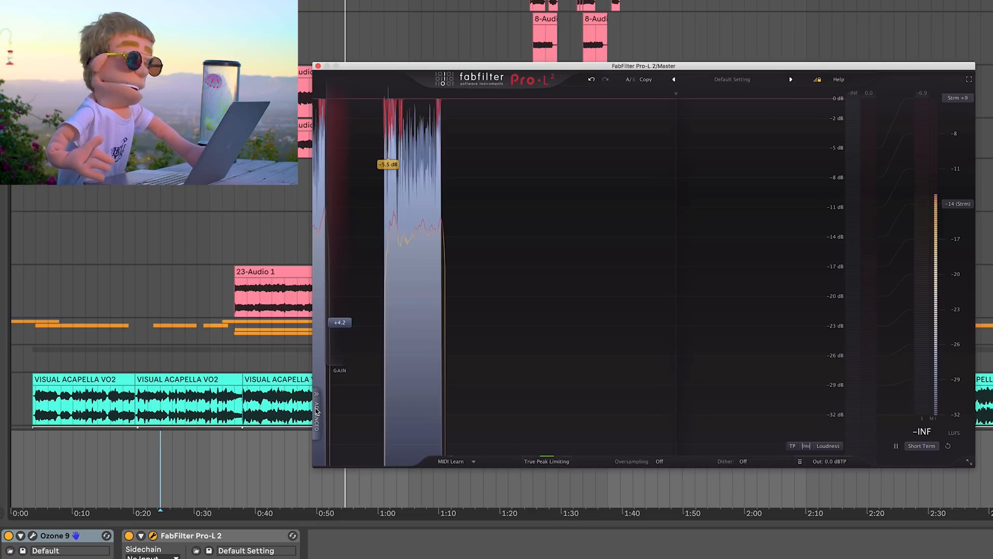
- Reveal the advanced settings and audition the Transparent, Punchy and Dynamic limiting styles
click(317, 412)
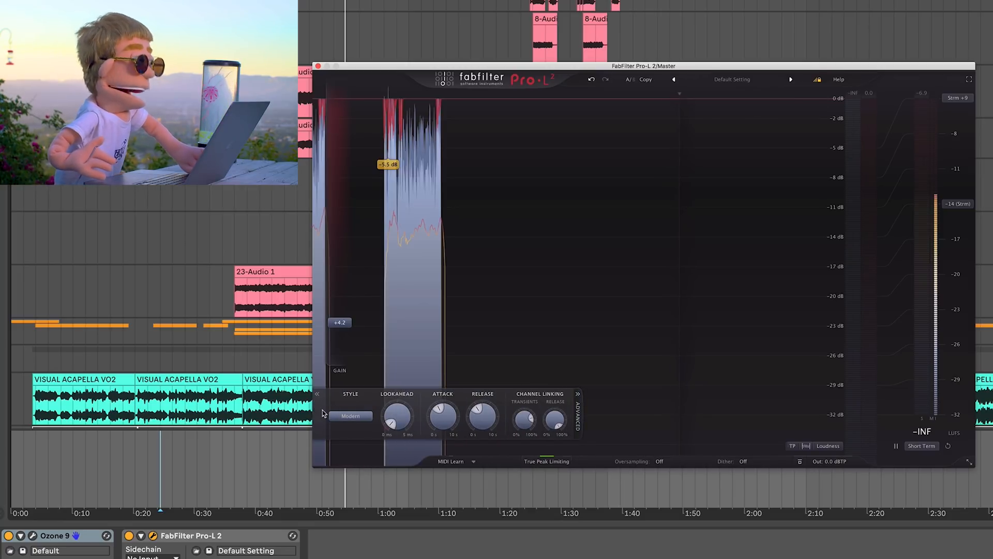
mouse_move(351, 416)
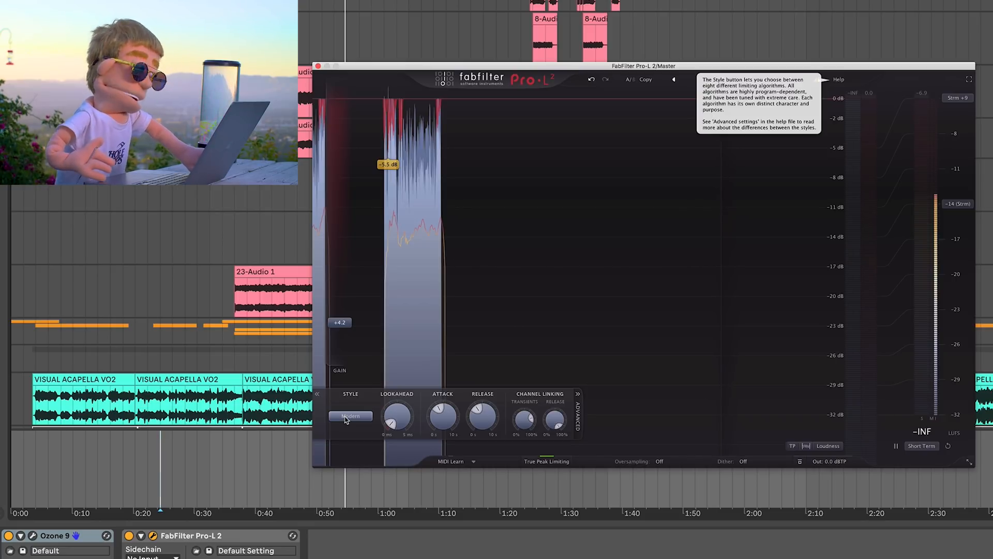
click(351, 416)
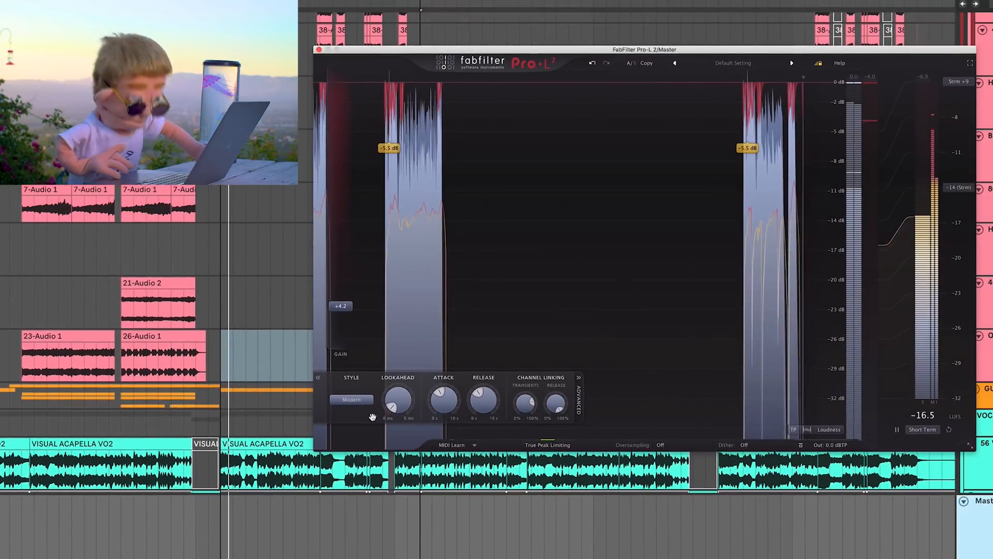
click(352, 400)
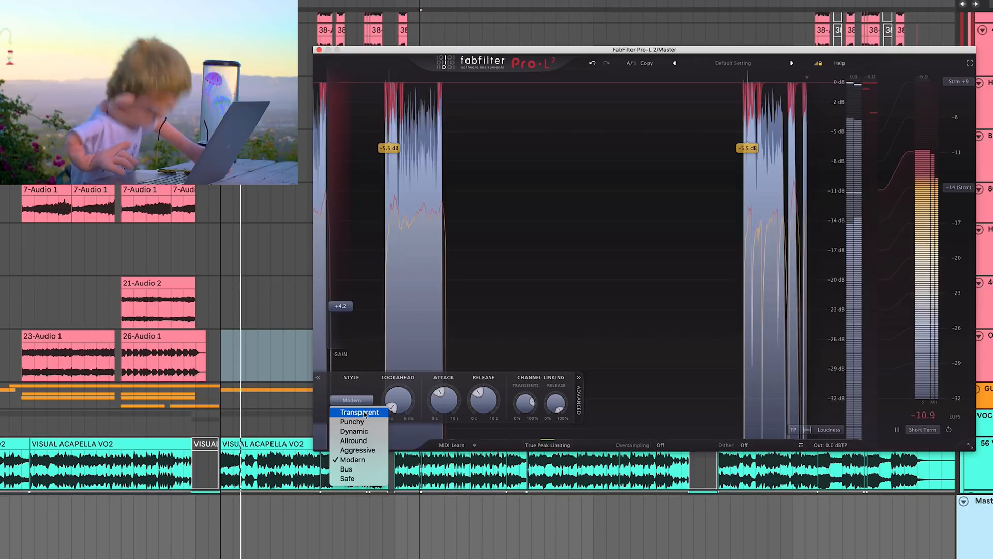
click(359, 413)
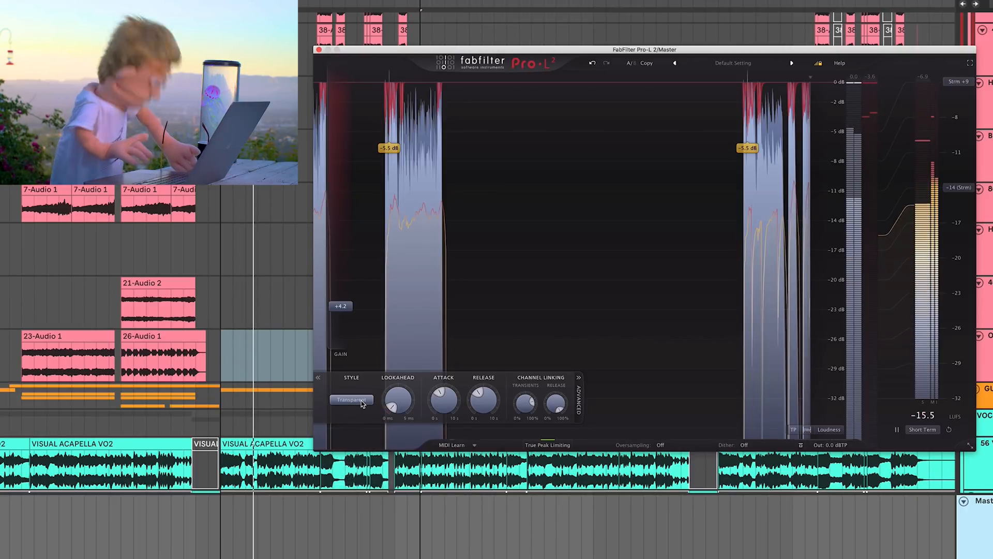
click(350, 399)
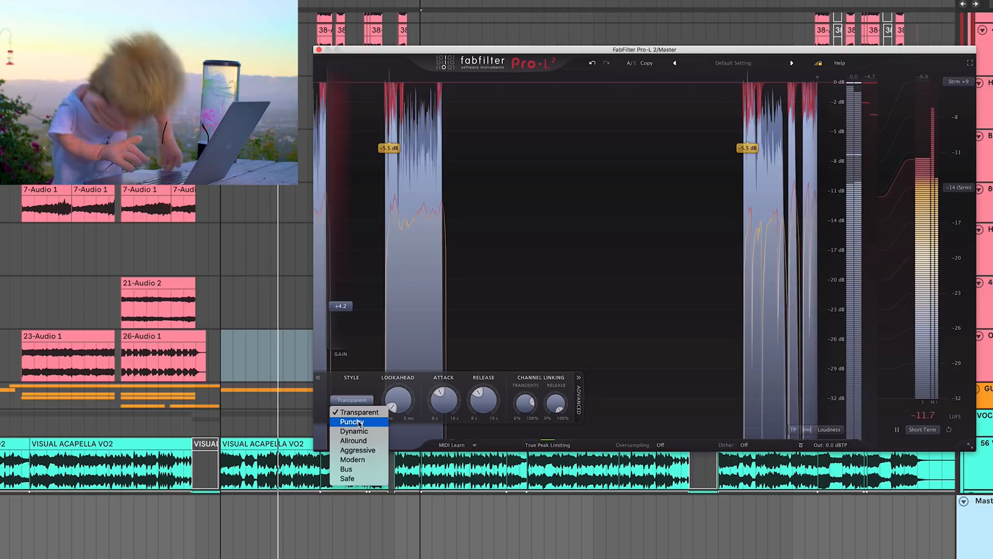
click(352, 421)
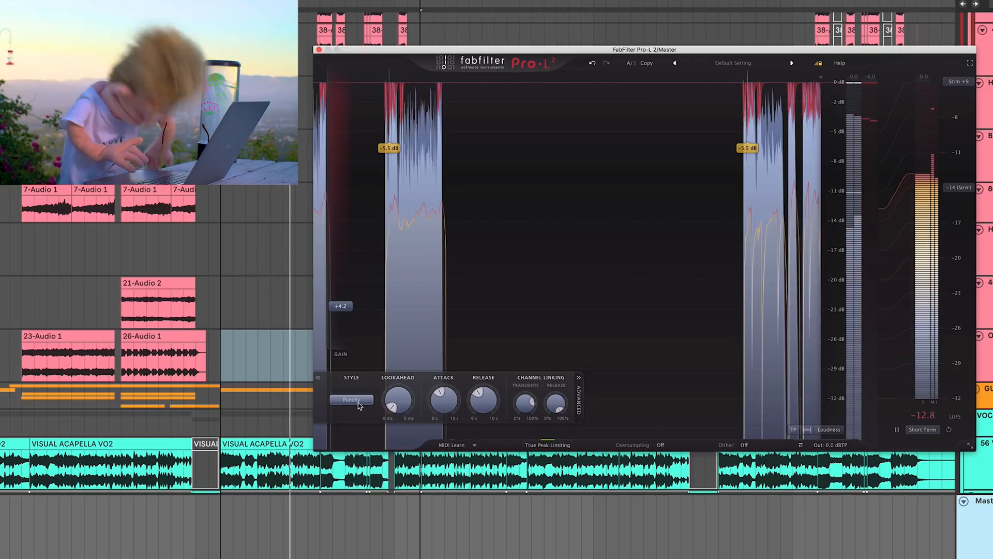
click(352, 400)
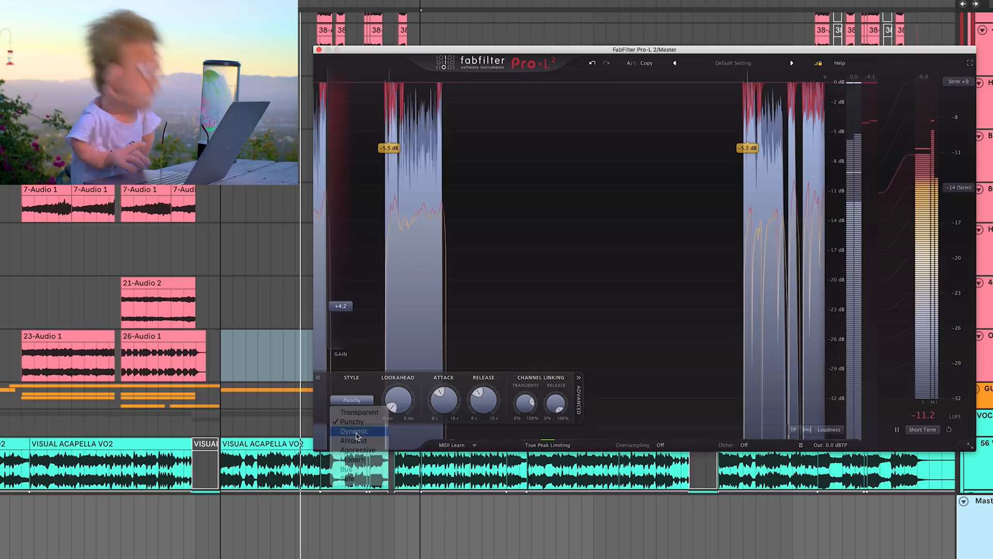
click(354, 431)
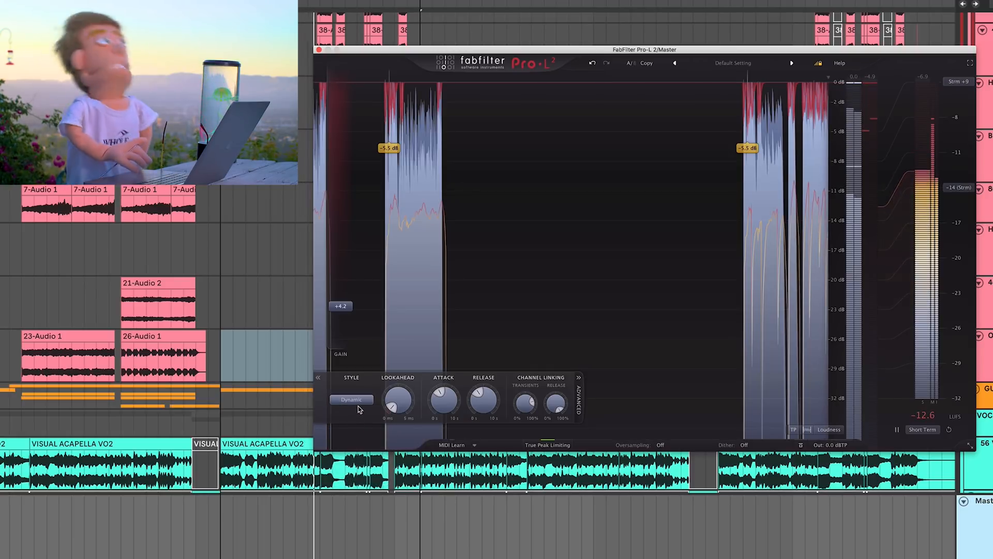
- Audition the Allround, Aggressive, Modern and Bus limiting styles from the Style list
click(351, 400)
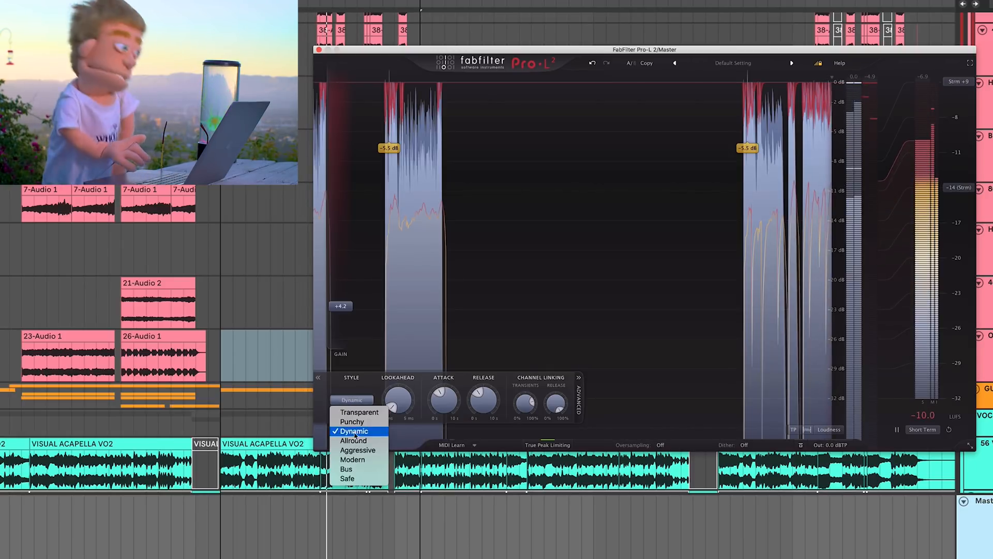
click(353, 441)
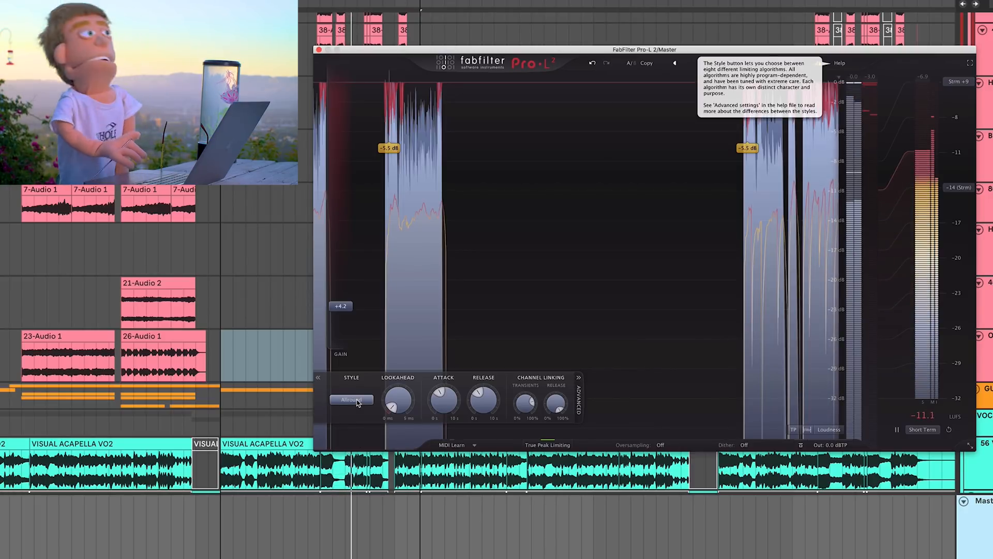
click(352, 400)
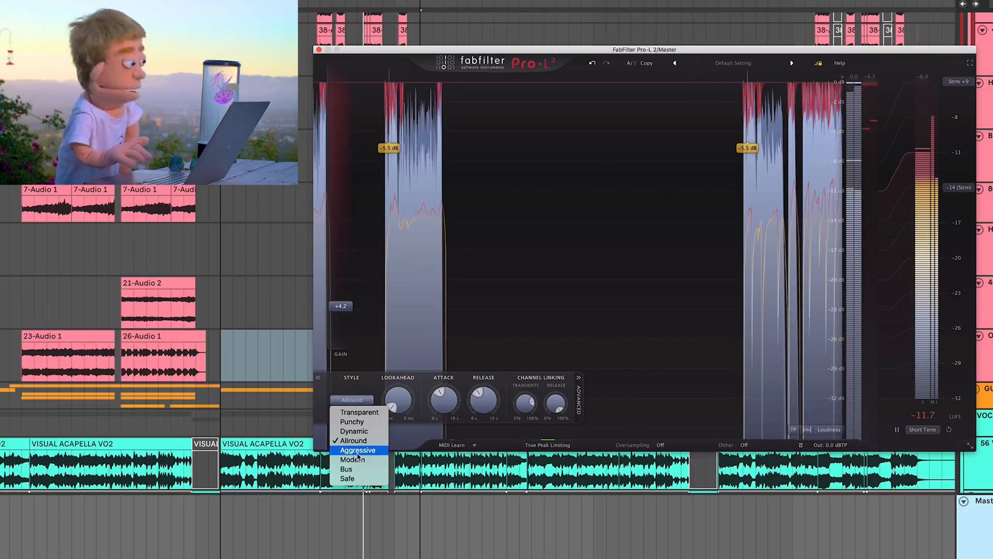
click(359, 450)
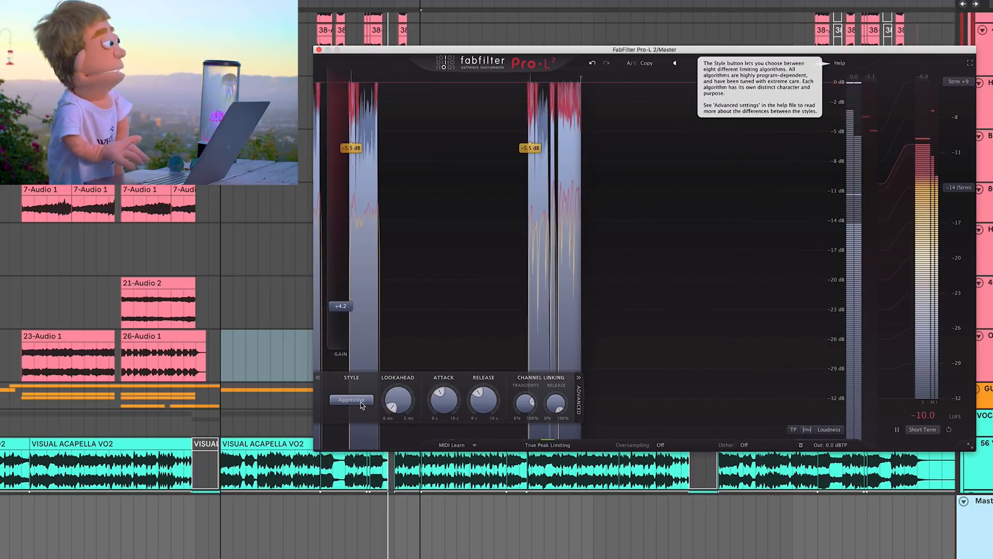
click(352, 399)
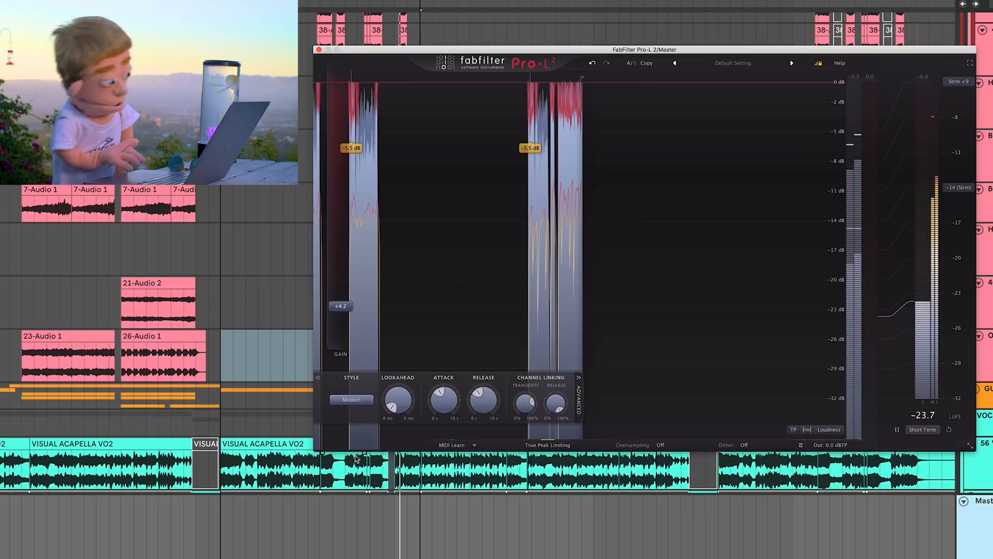
click(352, 400)
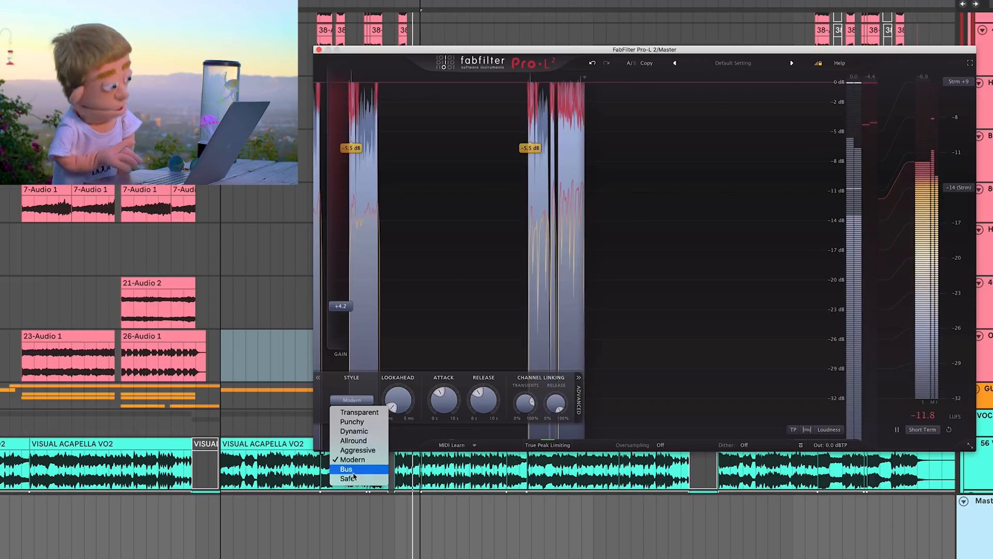
click(347, 469)
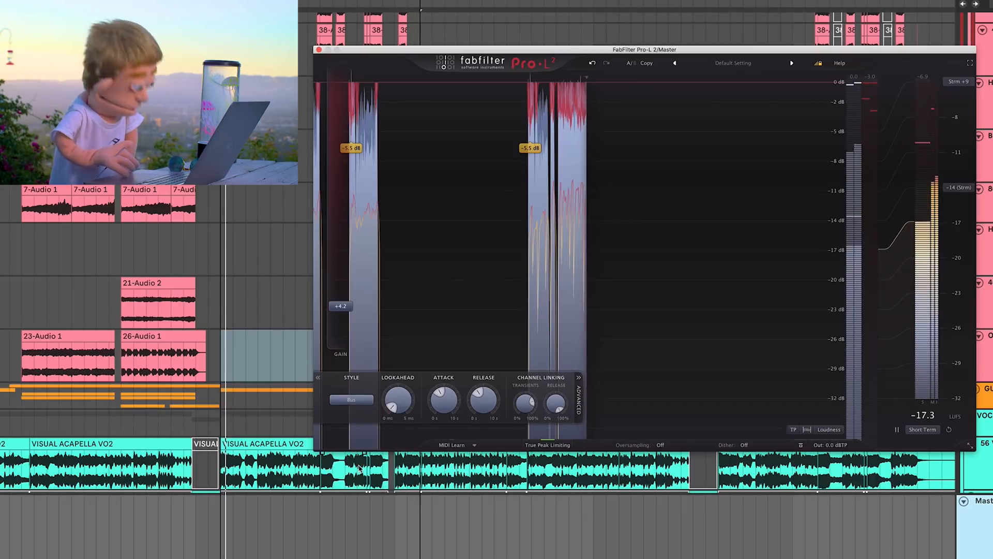
click(351, 400)
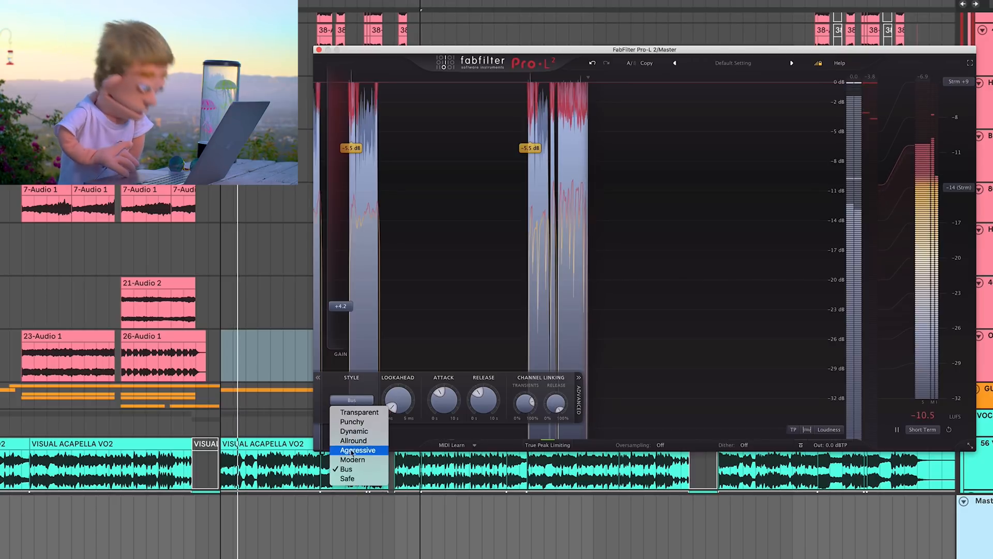
click(347, 478)
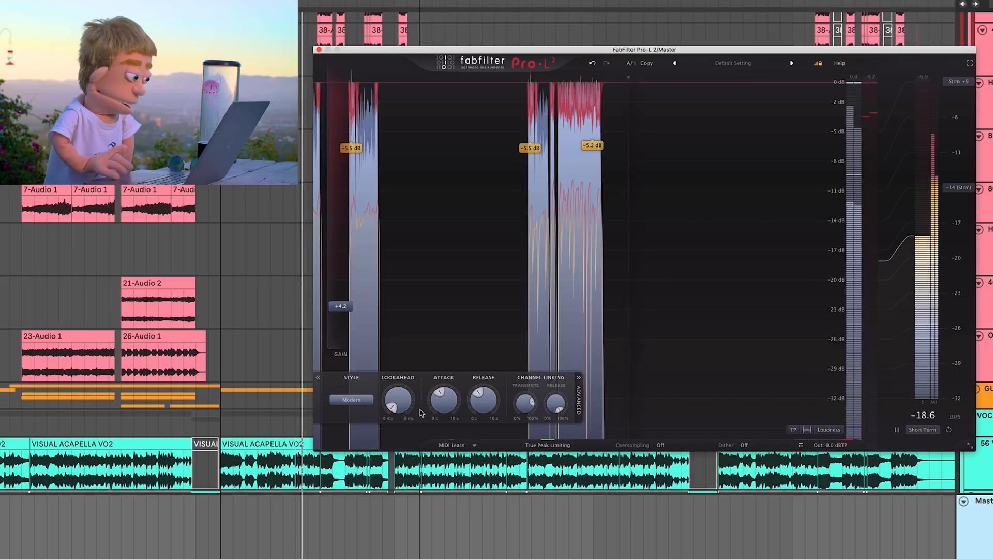
- Switch the limiting style from Modern to Transparent, then to Allround
click(351, 400)
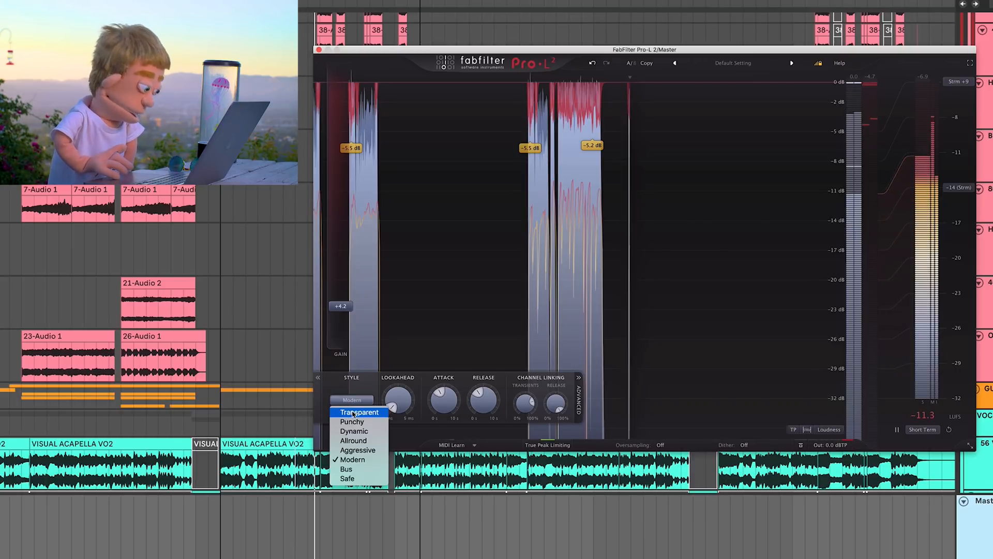
click(360, 412)
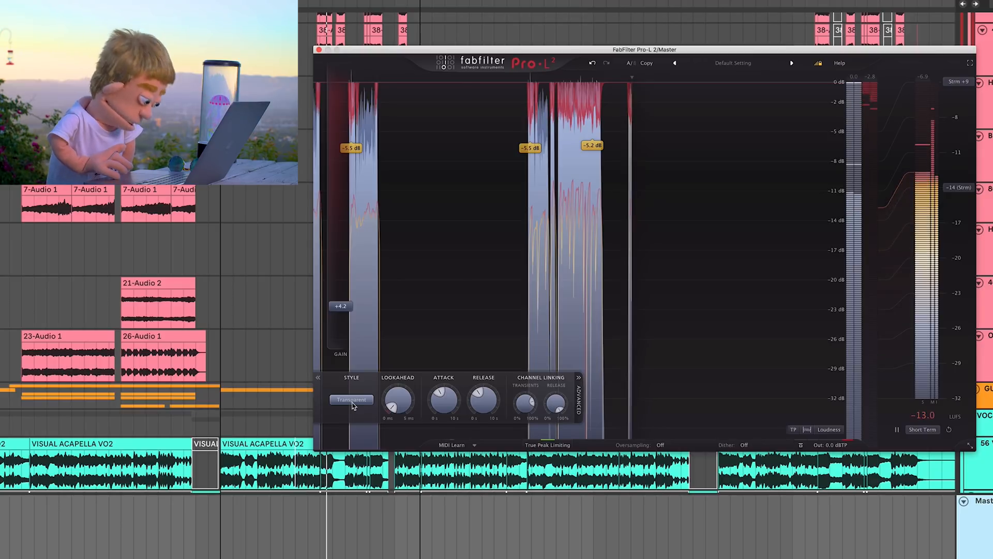
click(351, 400)
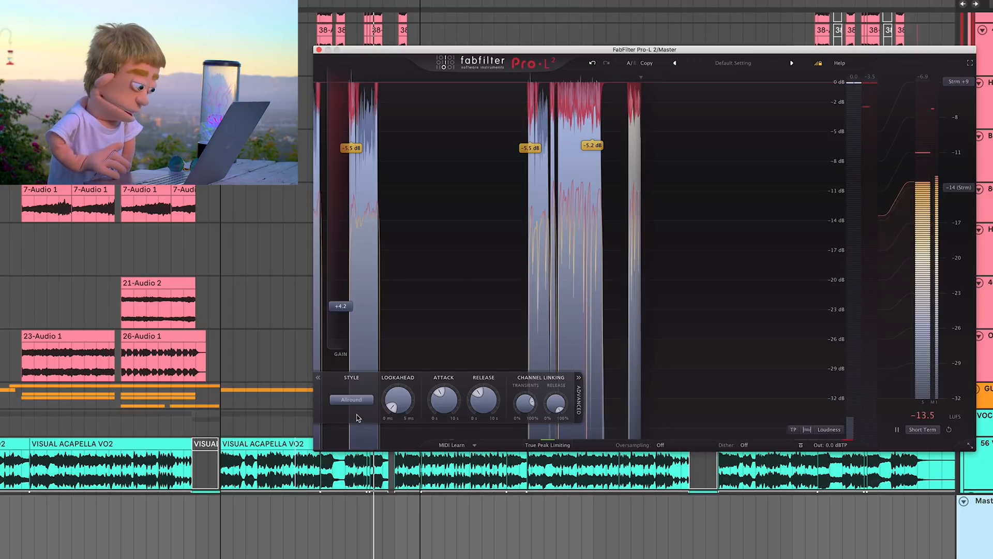
click(351, 399)
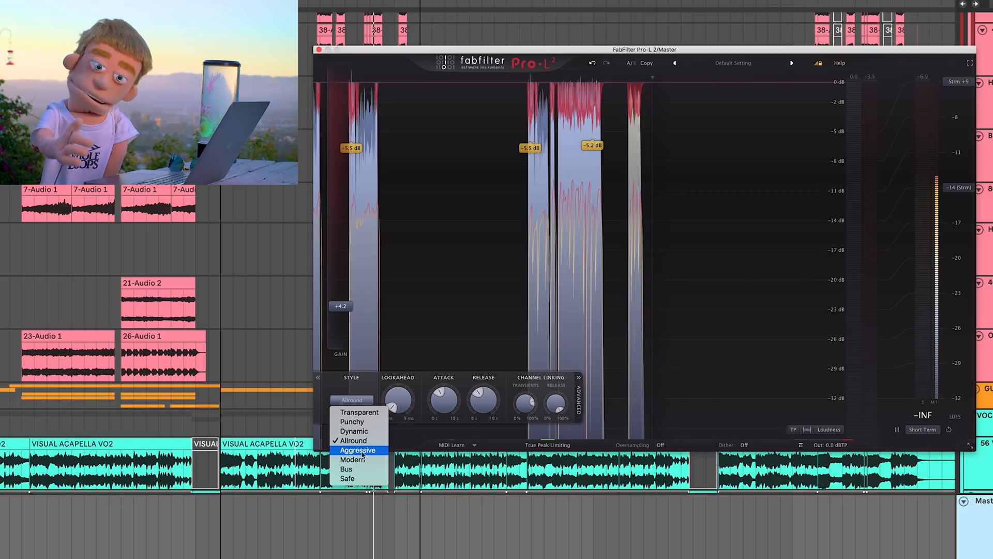
click(353, 460)
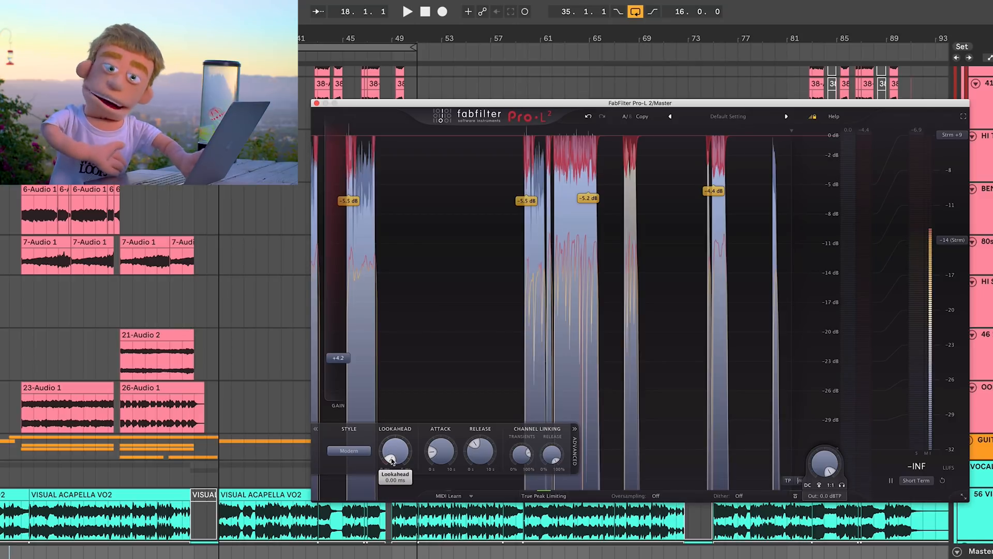
- Start playback and raise lookahead through about 1.7 ms toward 3 ms
drag(394, 453, 394, 444)
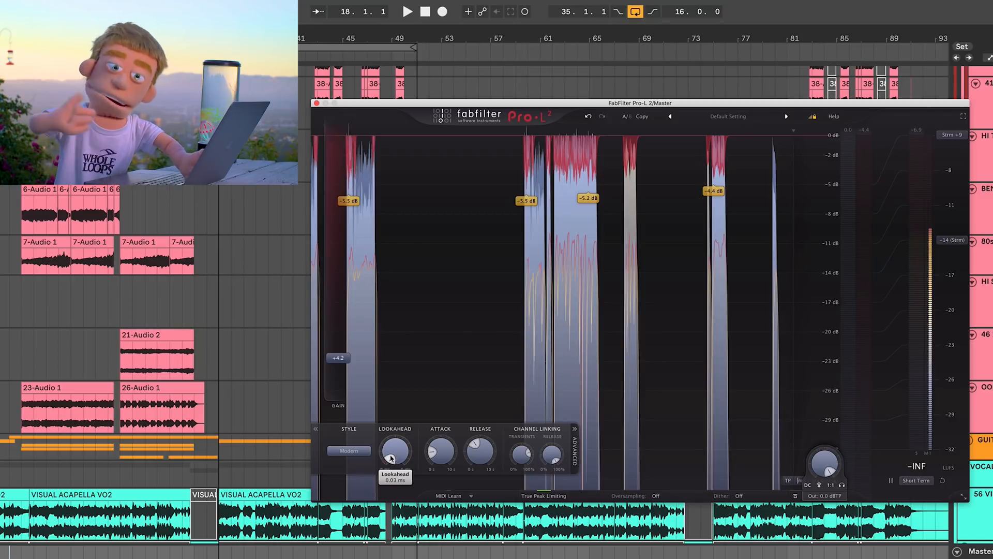
drag(394, 451, 395, 447)
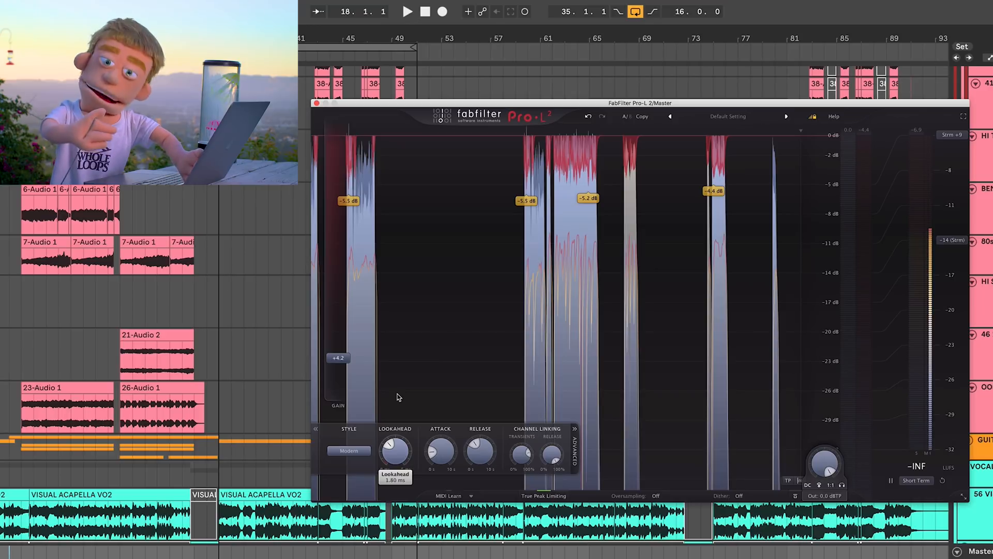
click(408, 11)
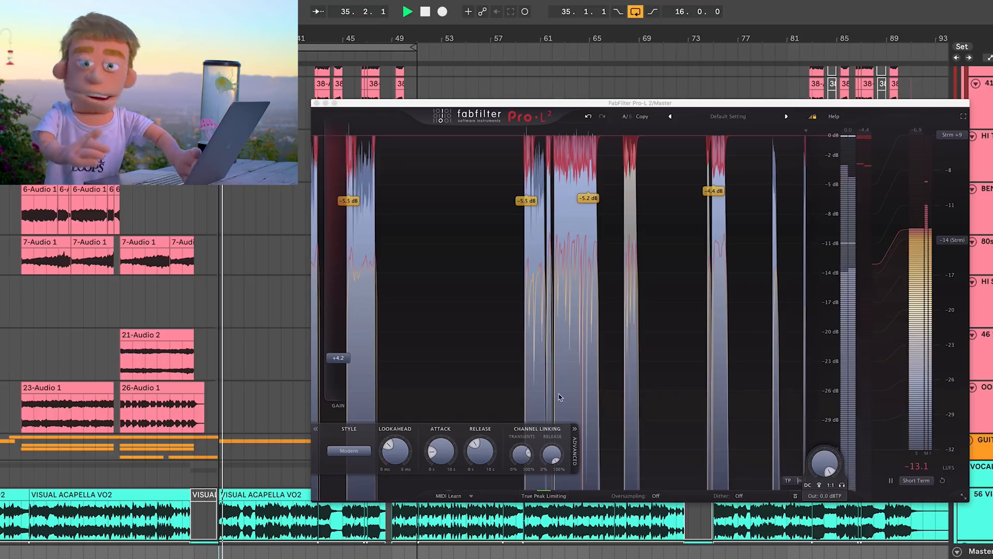
drag(395, 450, 395, 447)
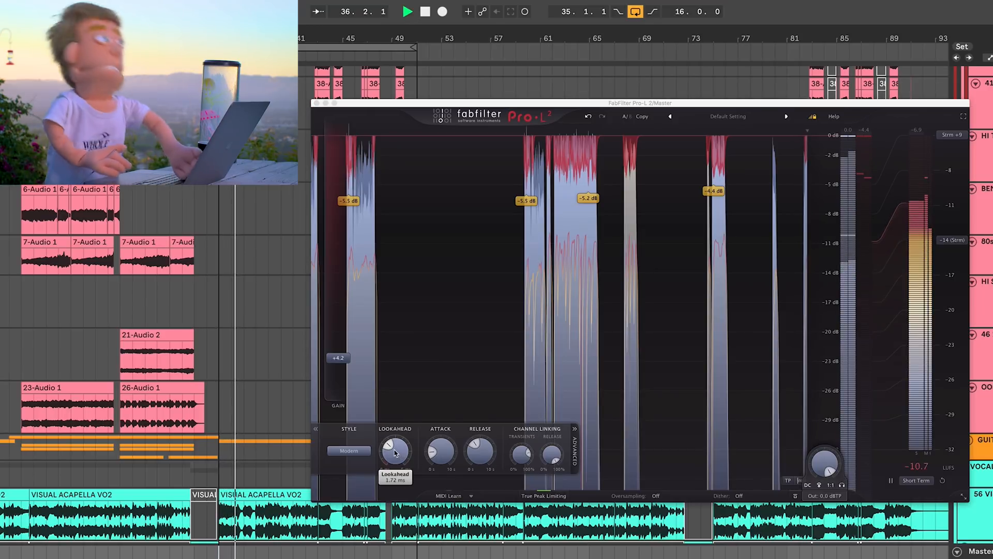
drag(394, 450, 395, 437)
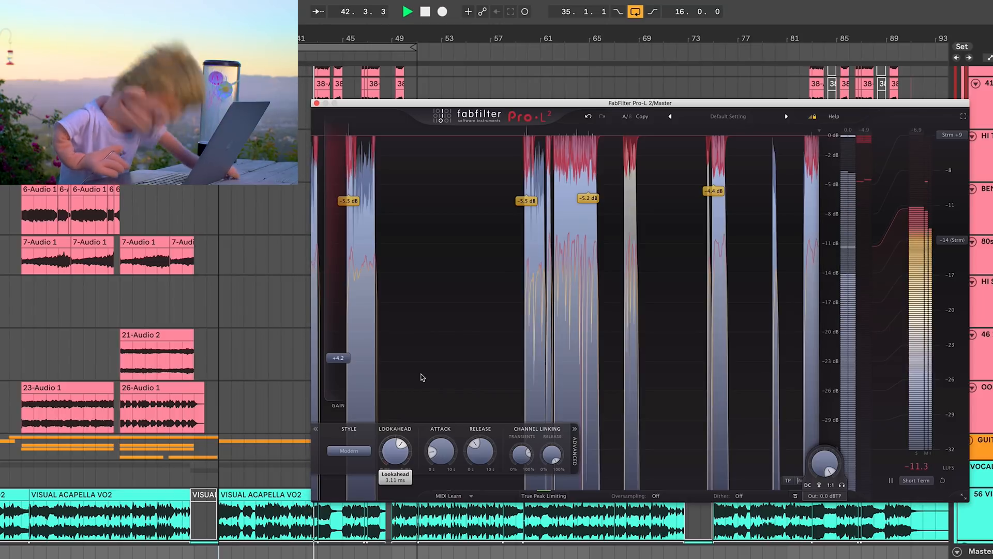
- Bring lookahead back down, nudging it just above zero before settling at 0 ms
drag(394, 451, 394, 469)
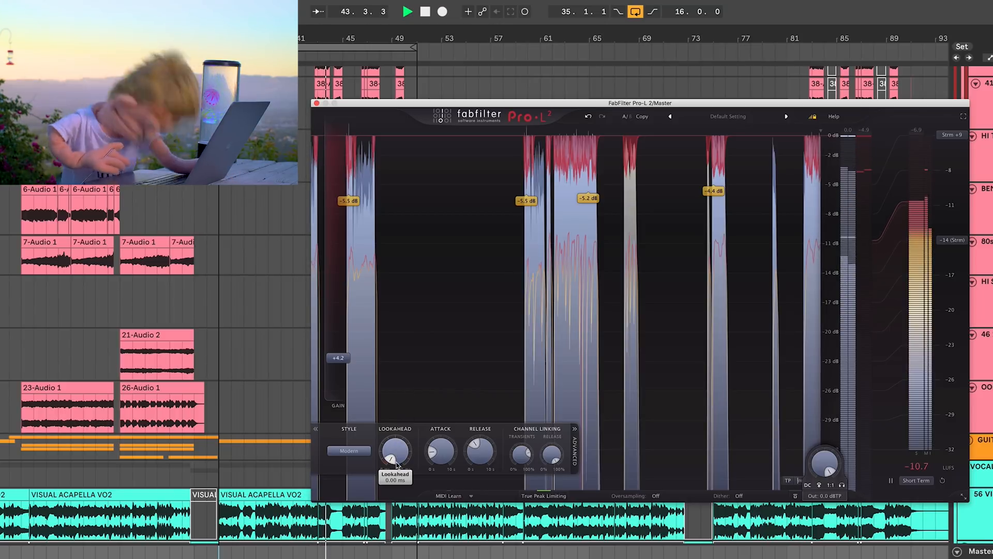
drag(394, 450, 395, 444)
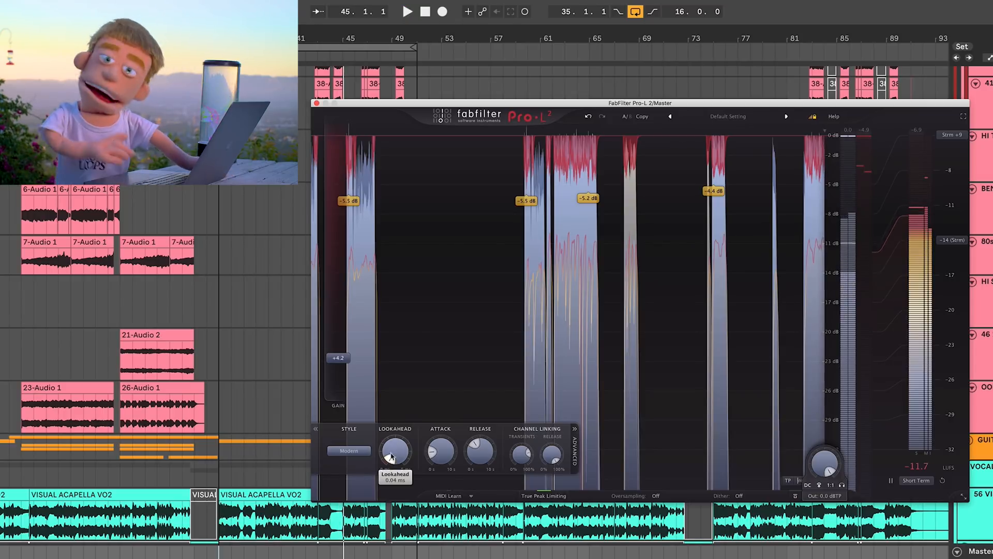
mouse_move(394, 450)
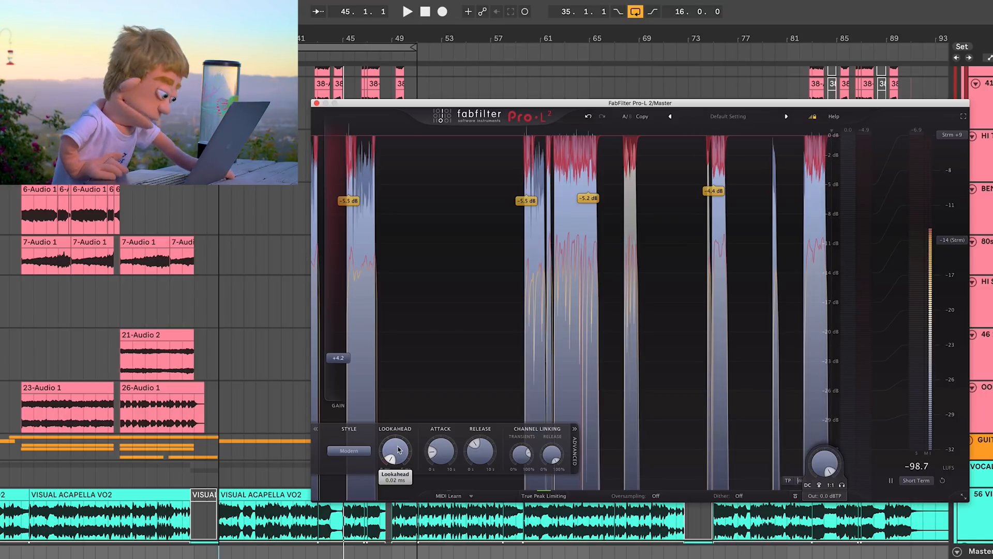
drag(395, 450, 400, 444)
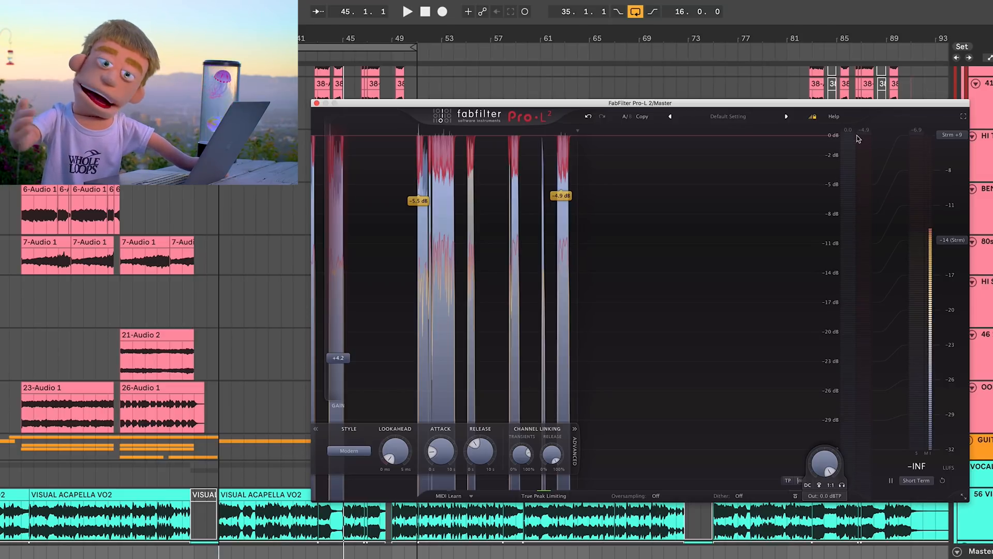
- Lengthen attack to about 485 ms and release to about 490 ms while the mix plays
click(407, 11)
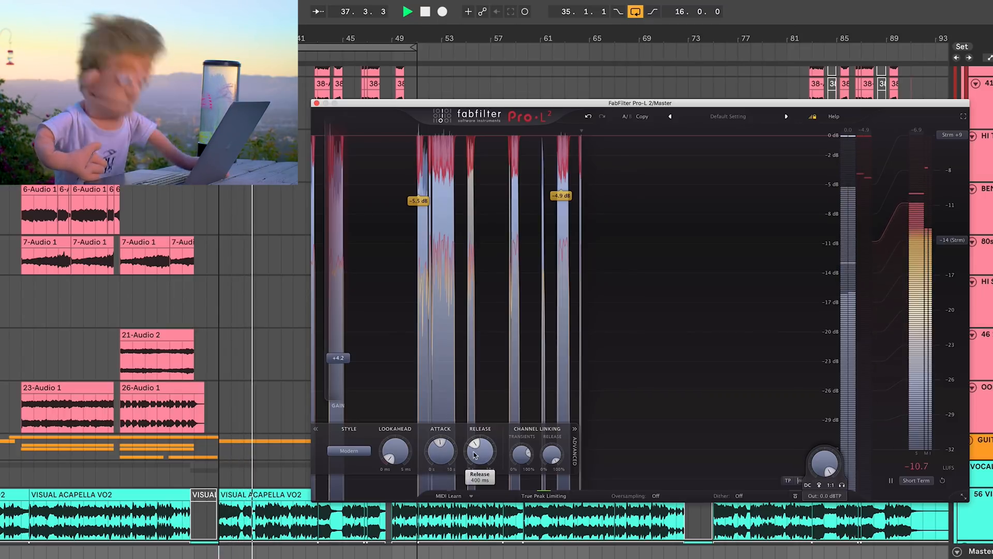
drag(481, 451, 481, 448)
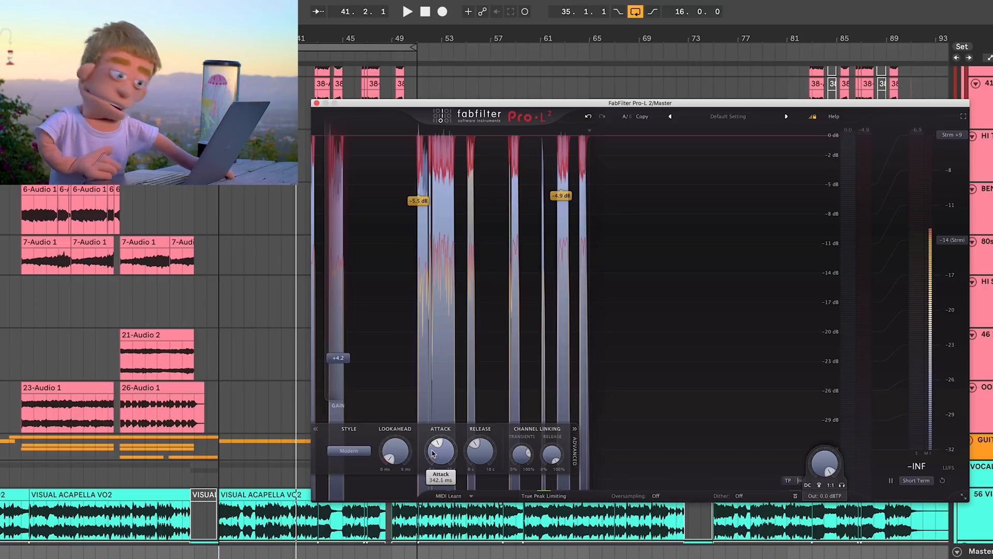
drag(441, 452, 444, 444)
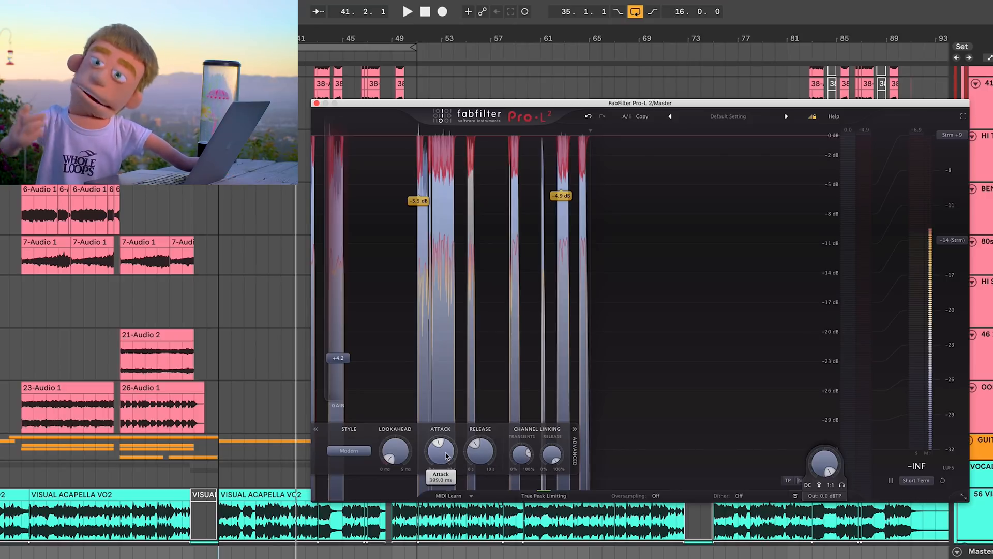
drag(440, 451, 440, 444)
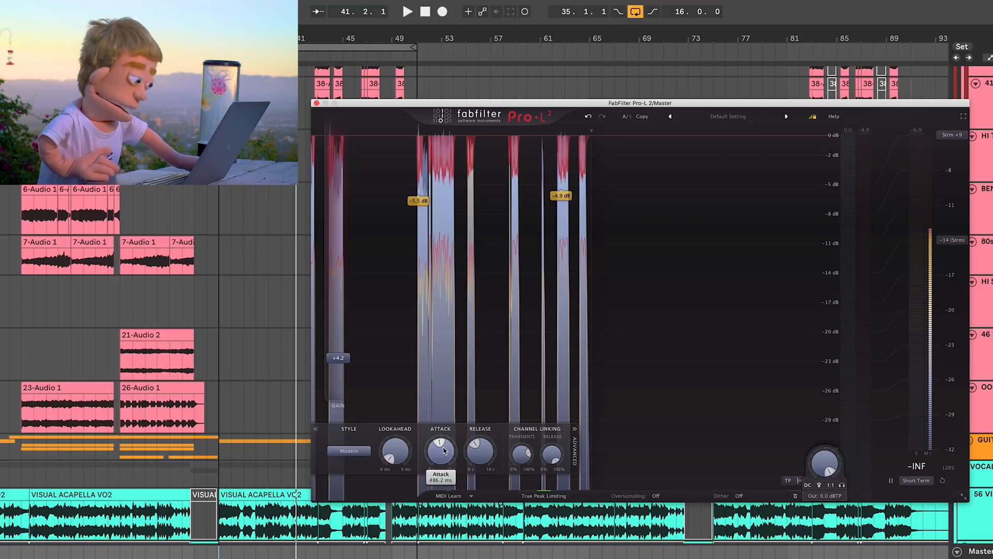
click(408, 12)
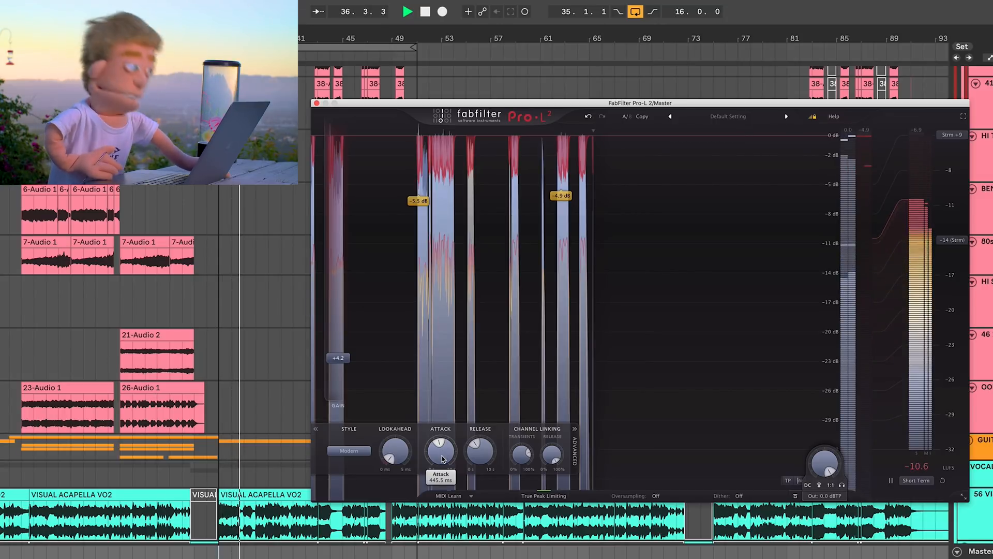
drag(441, 451, 444, 444)
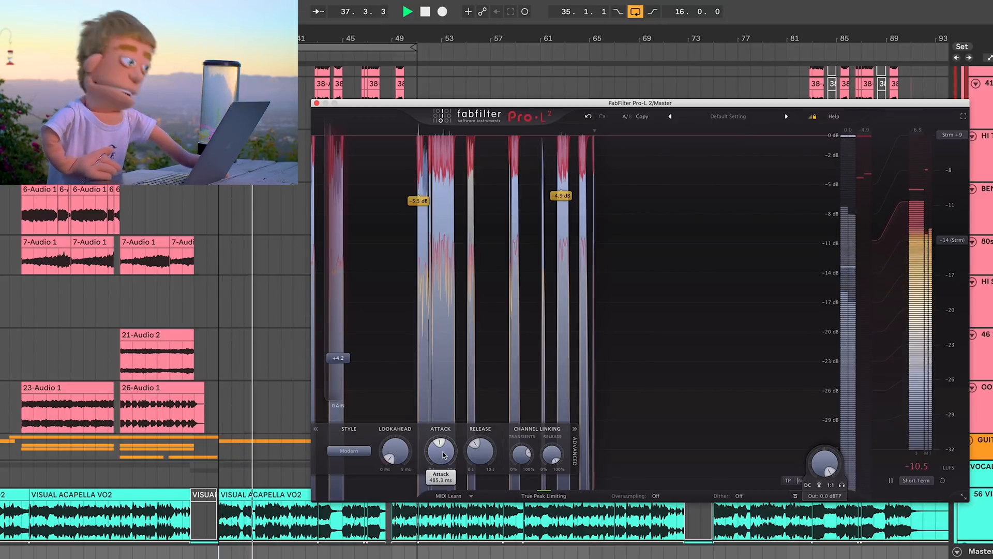
drag(440, 451, 444, 448)
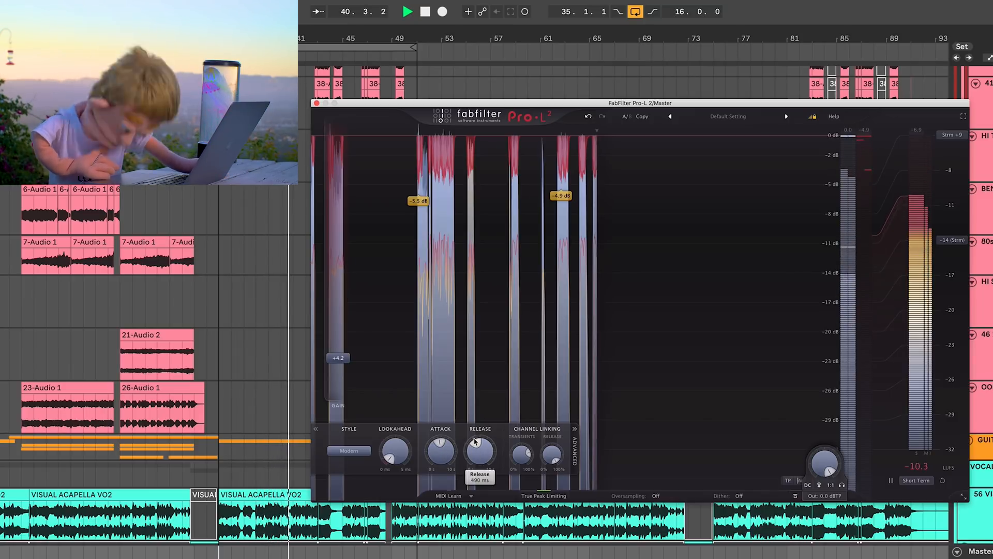
drag(338, 358, 339, 337)
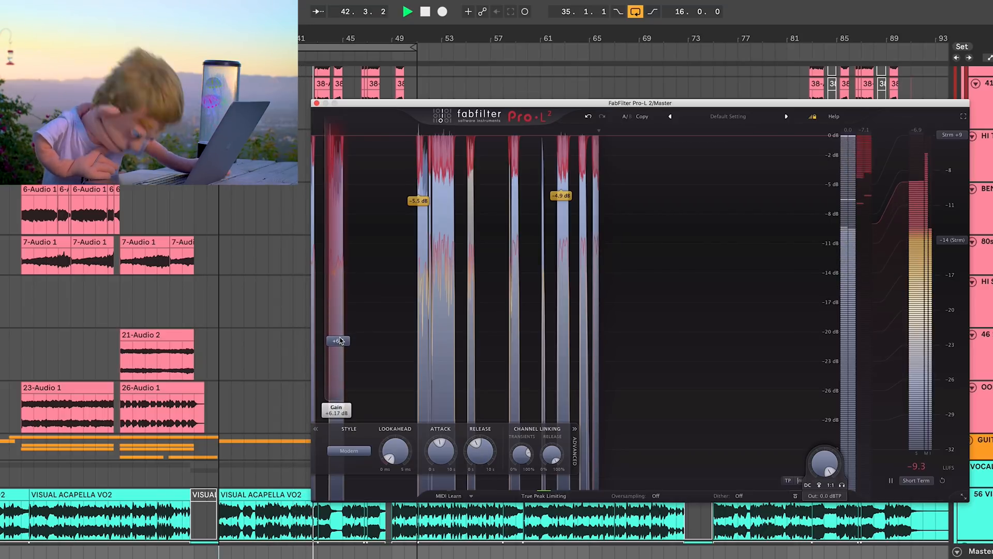
- Sweep transient channel linking from 75% down to about half and back near 100% while listening
drag(338, 340, 338, 345)
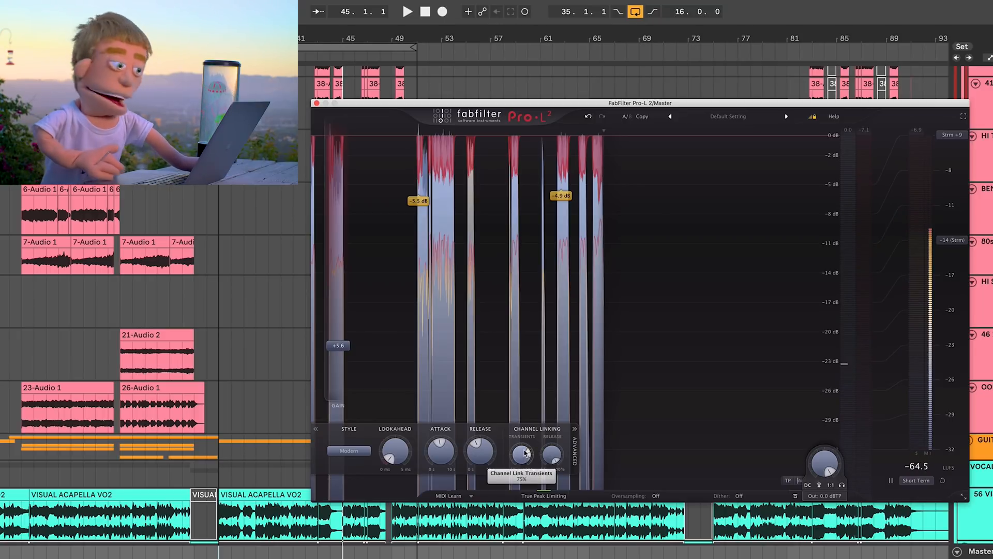
drag(522, 451, 513, 463)
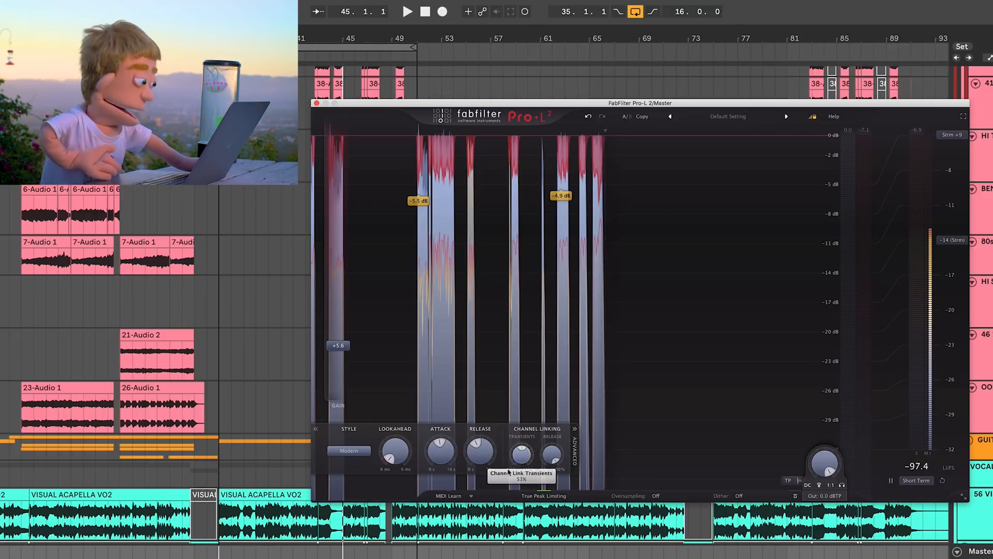
drag(521, 453, 522, 472)
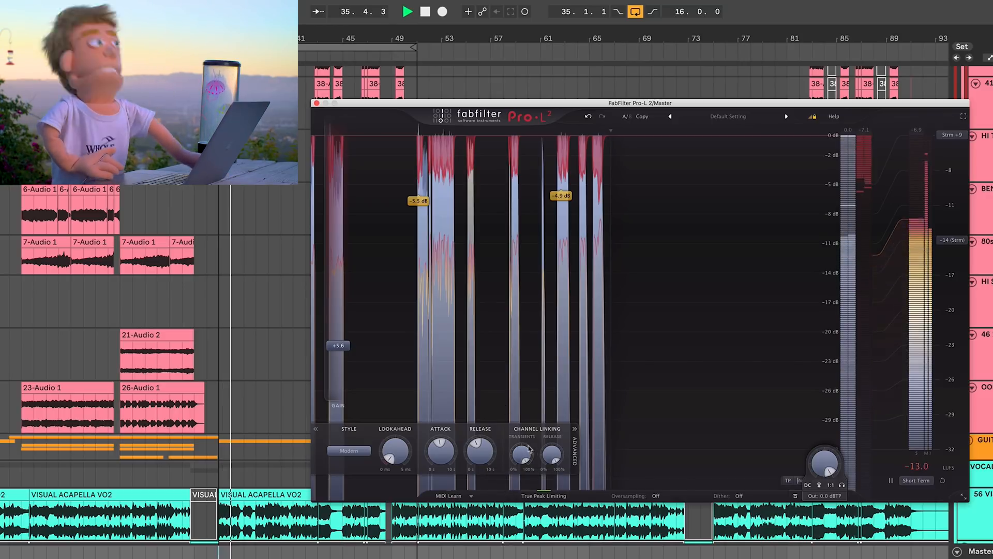
mouse_move(521, 452)
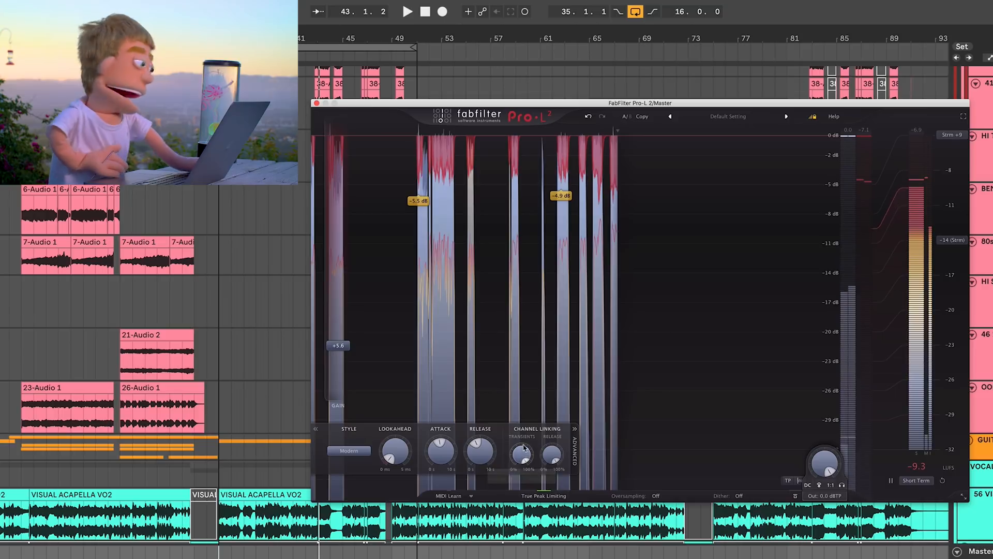
mouse_move(521, 453)
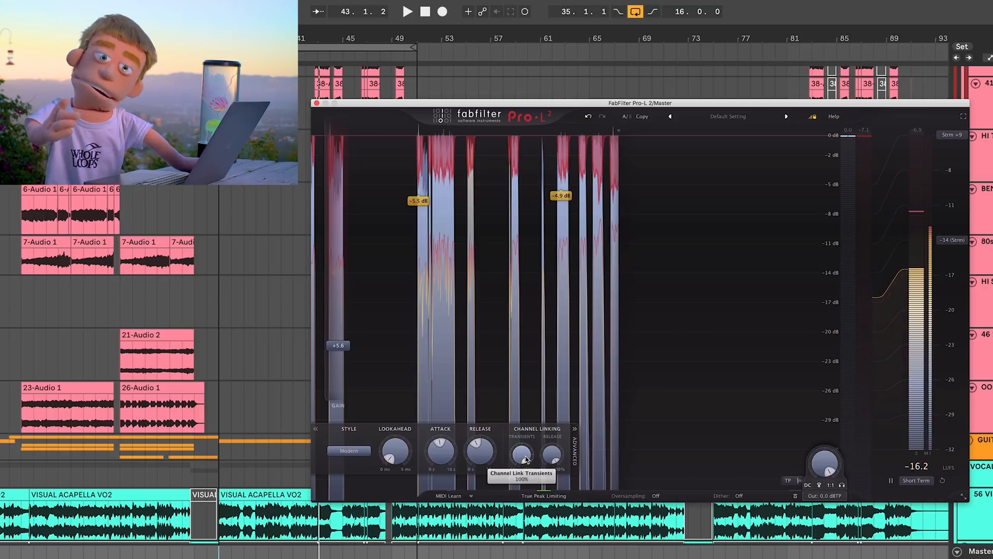
drag(521, 450, 521, 469)
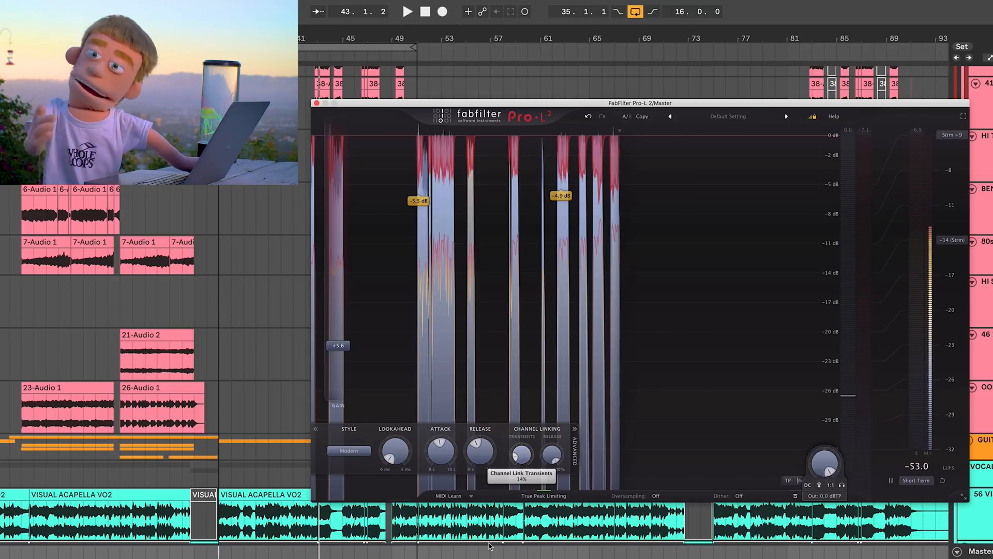
drag(521, 453, 501, 444)
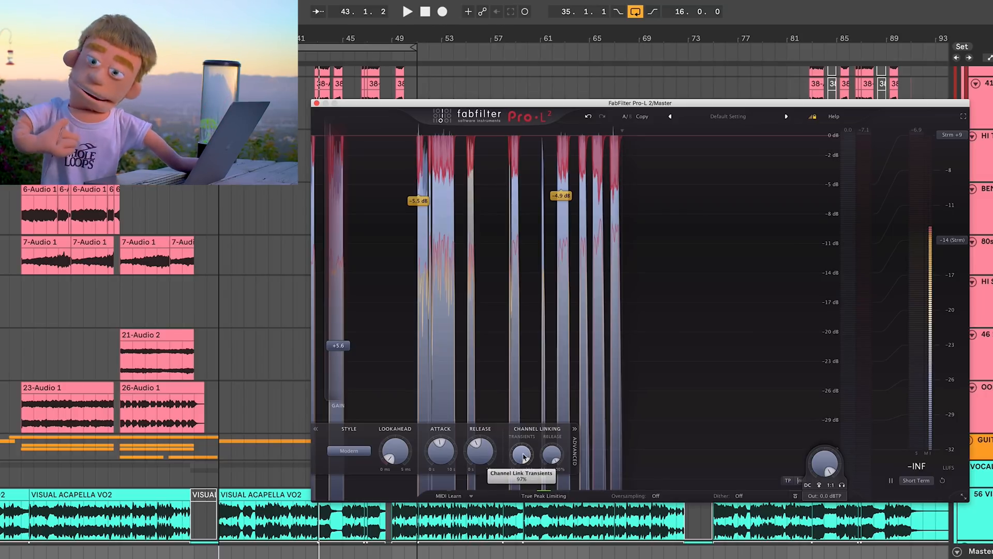
drag(521, 453, 526, 447)
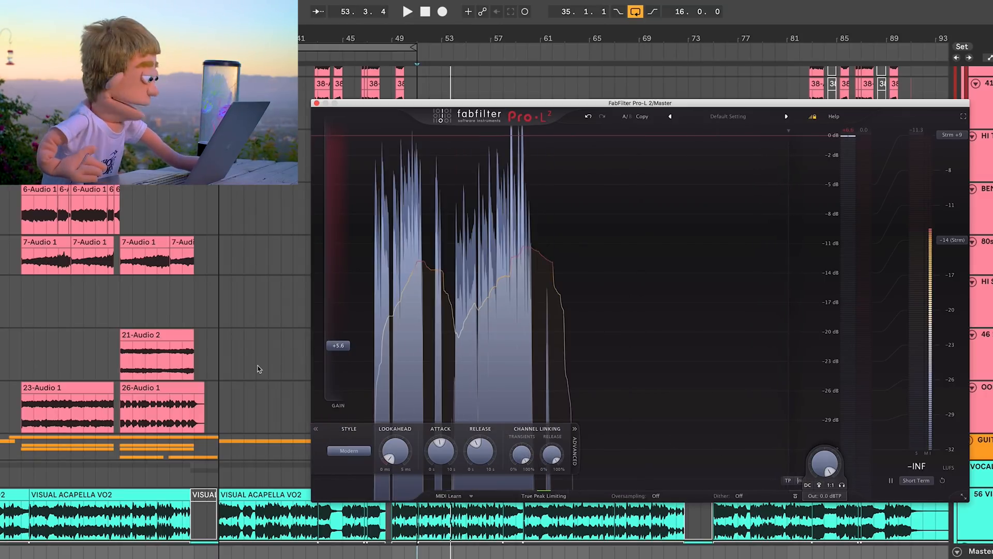
- Reset the limiter gain to 0 dB, raise it slightly and bring it back to 0 dB
drag(338, 346, 339, 393)
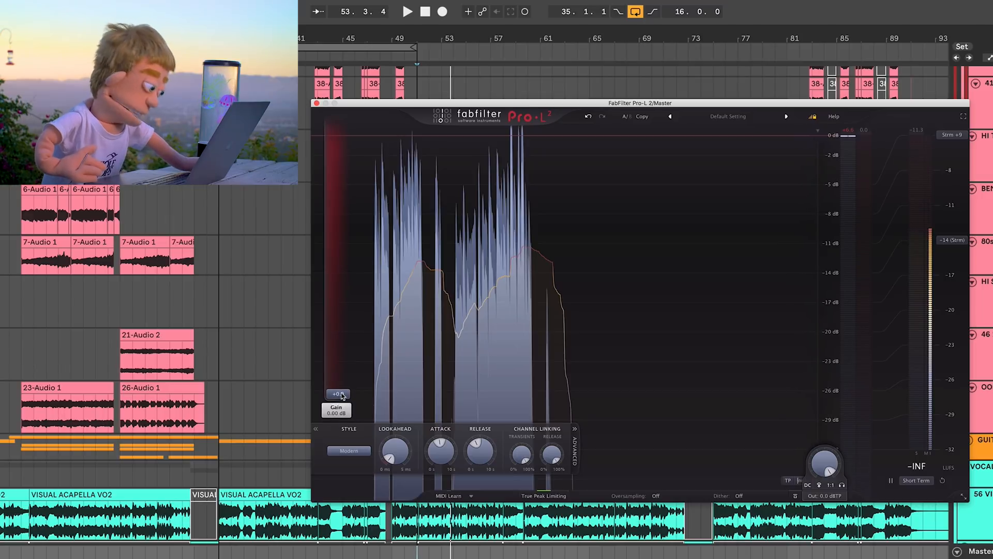
drag(337, 394, 338, 373)
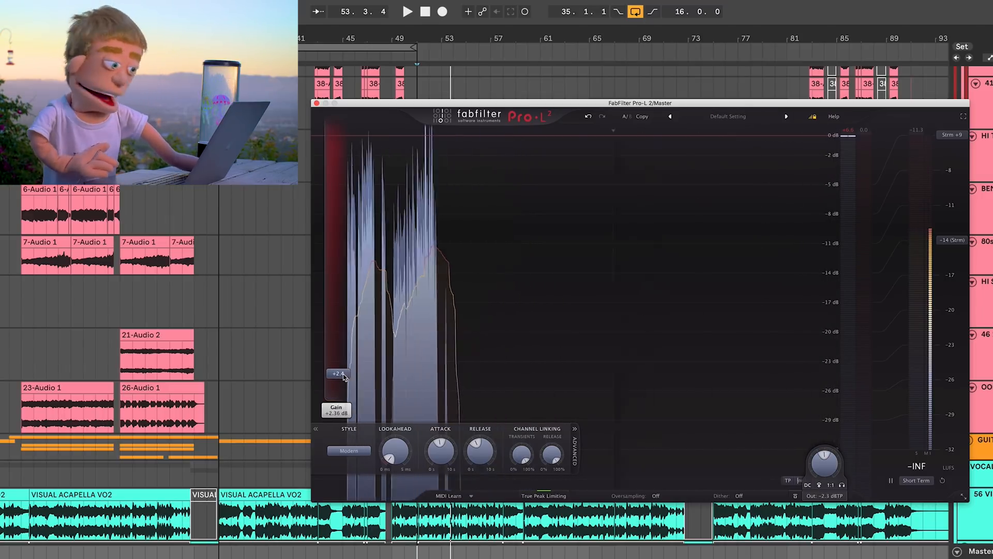
drag(338, 374, 338, 389)
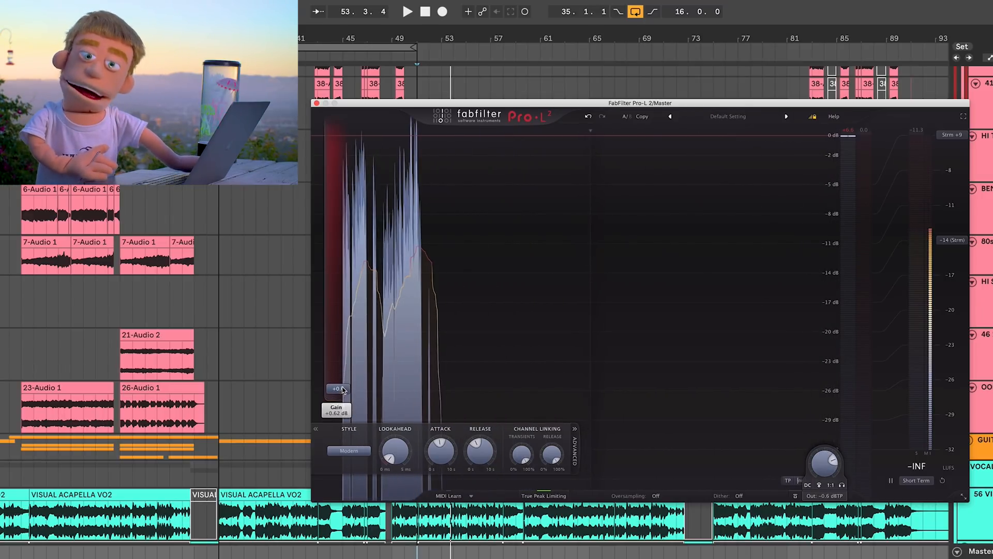
drag(336, 388, 338, 385)
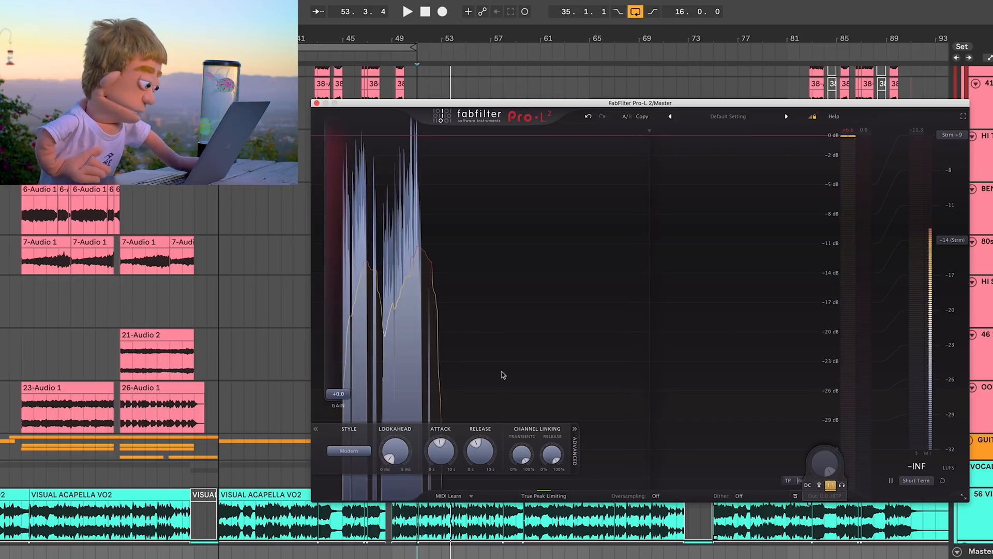
- Push the gain to about +7.6 dB and then +15.6 dB before returning it to 0 dB
drag(338, 393, 337, 328)
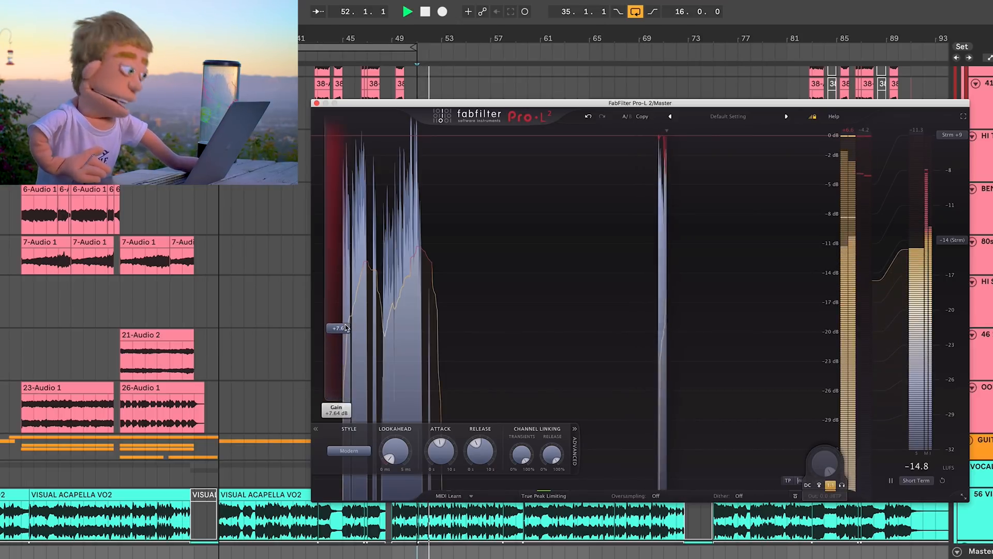
drag(339, 328, 338, 252)
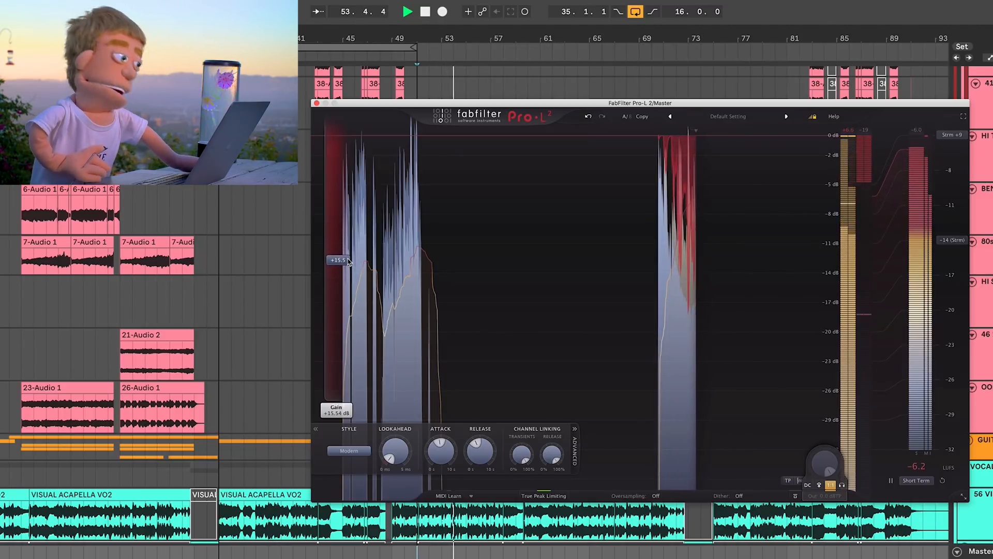
drag(336, 262, 337, 394)
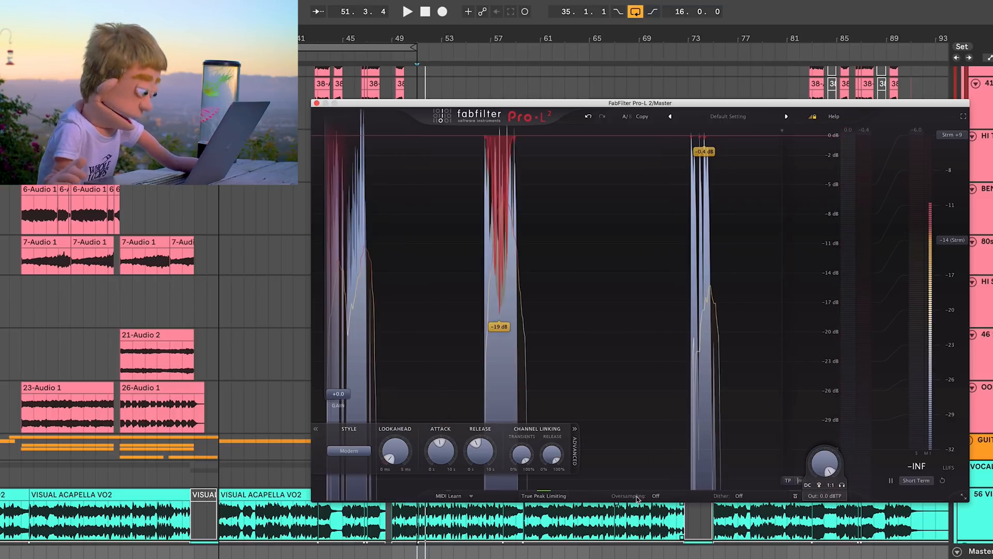
- Compare 8x and 16x oversampling during playback and settle the gain at about +3.3 dB
click(656, 496)
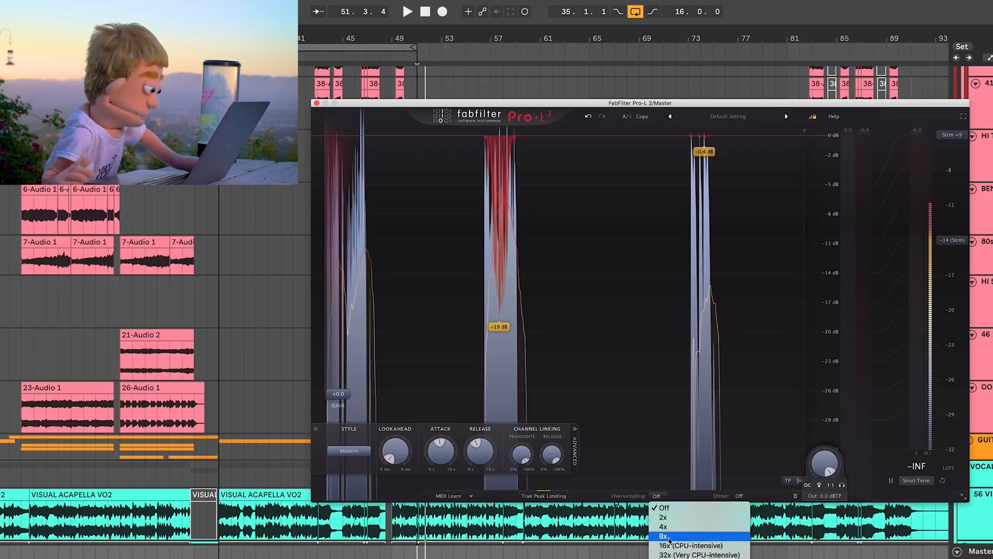
click(661, 536)
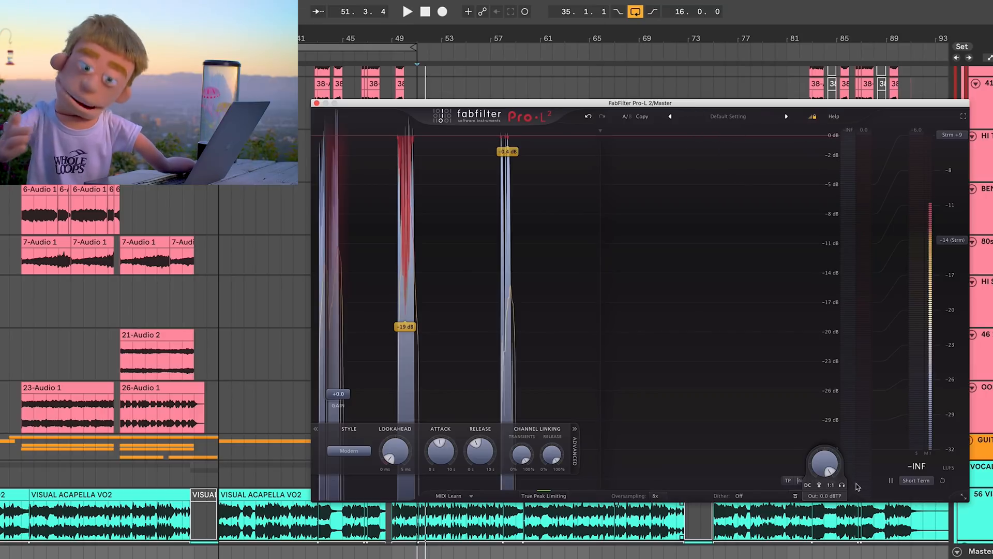
mouse_move(842, 484)
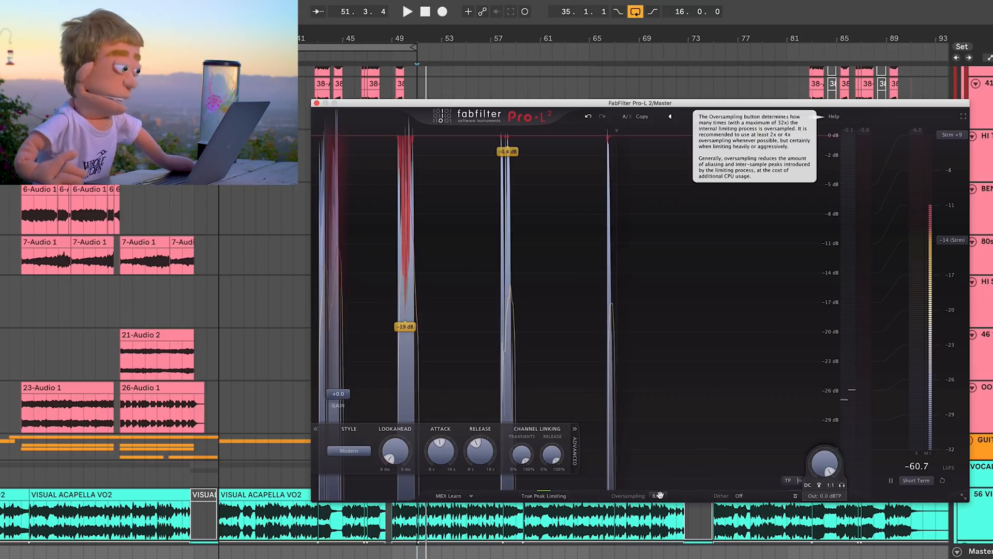
click(408, 11)
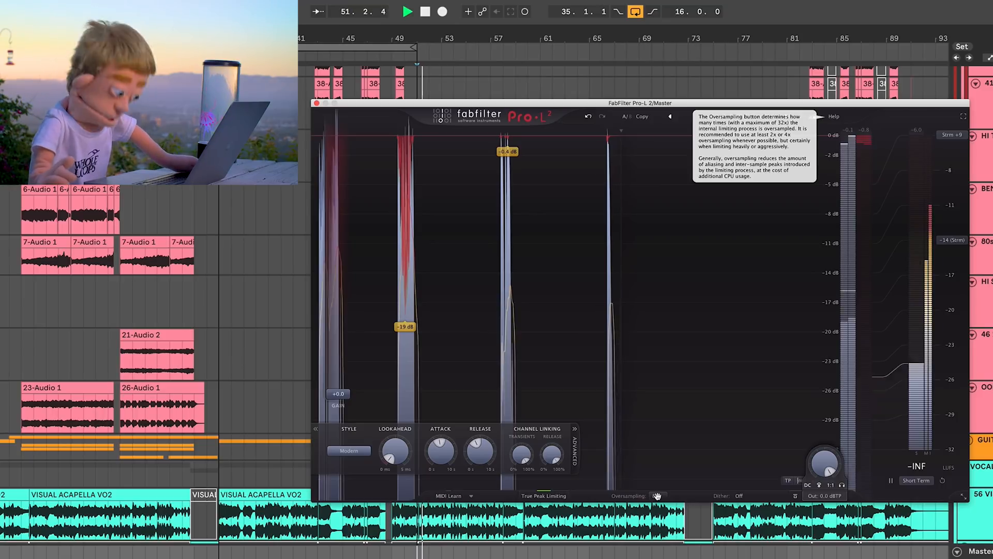
click(657, 496)
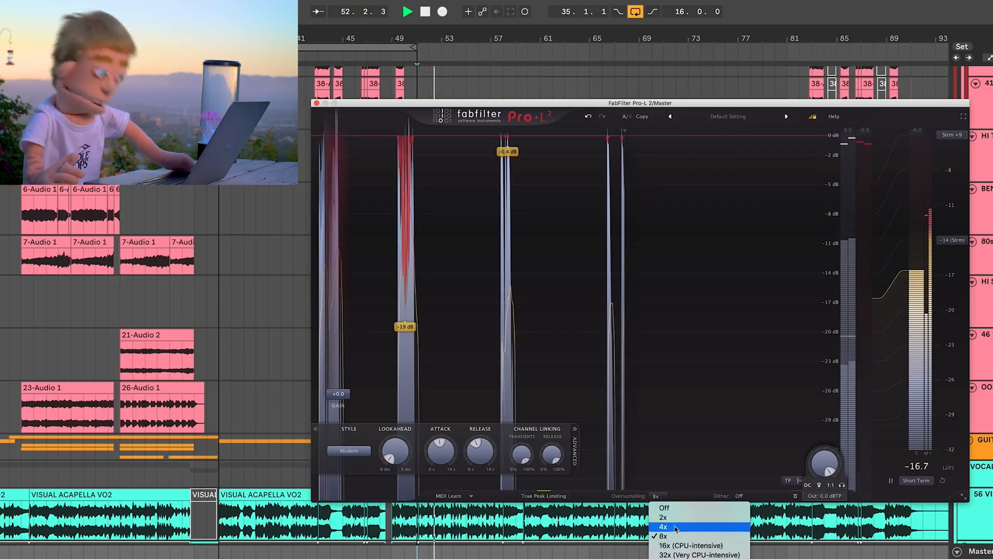
click(690, 545)
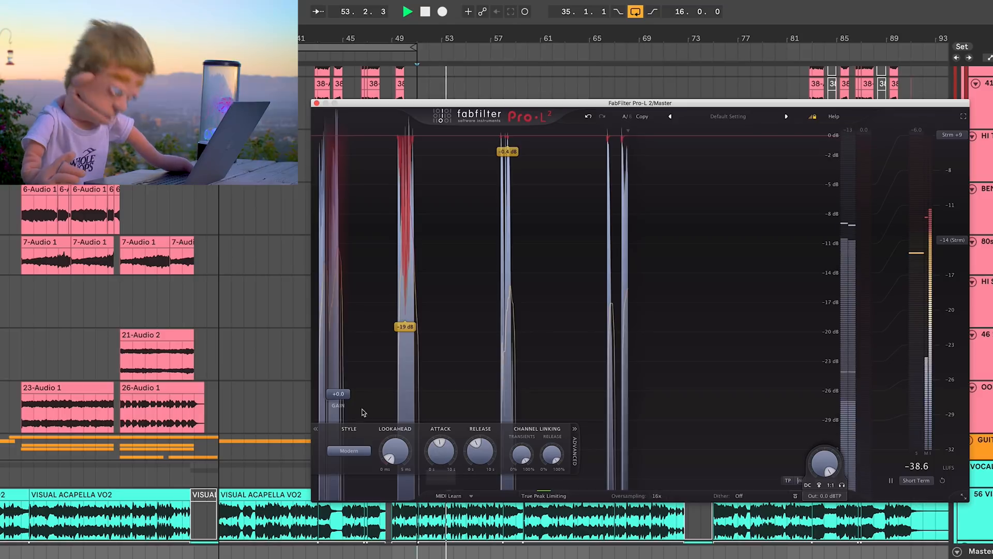
drag(338, 393, 337, 355)
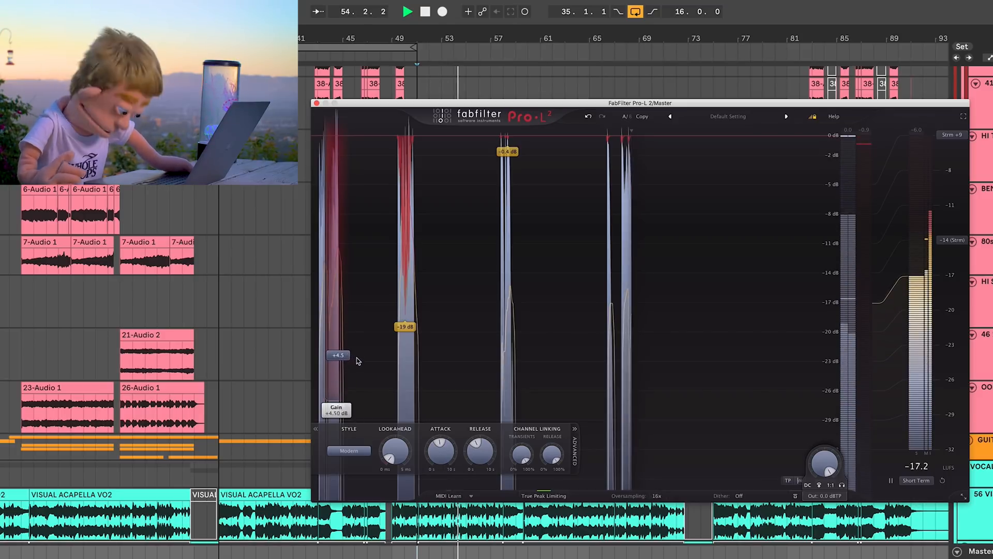
drag(337, 355, 338, 363)
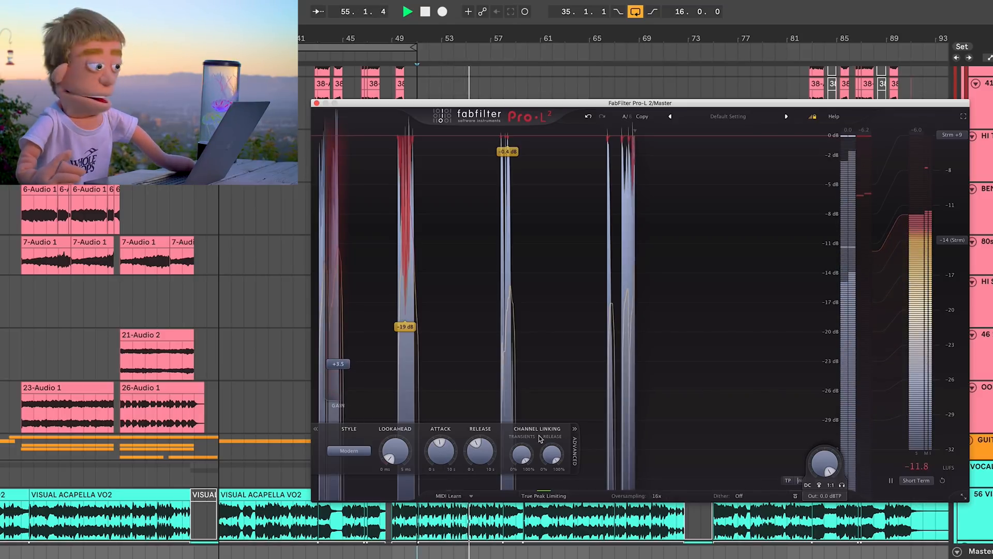
- Step oversampling back down to 8x and then Off
click(658, 496)
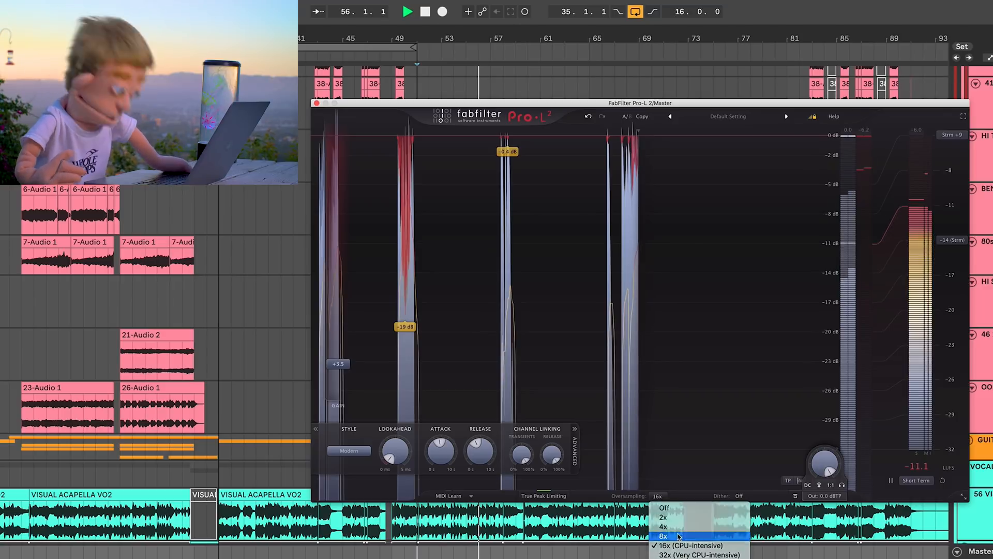
click(662, 537)
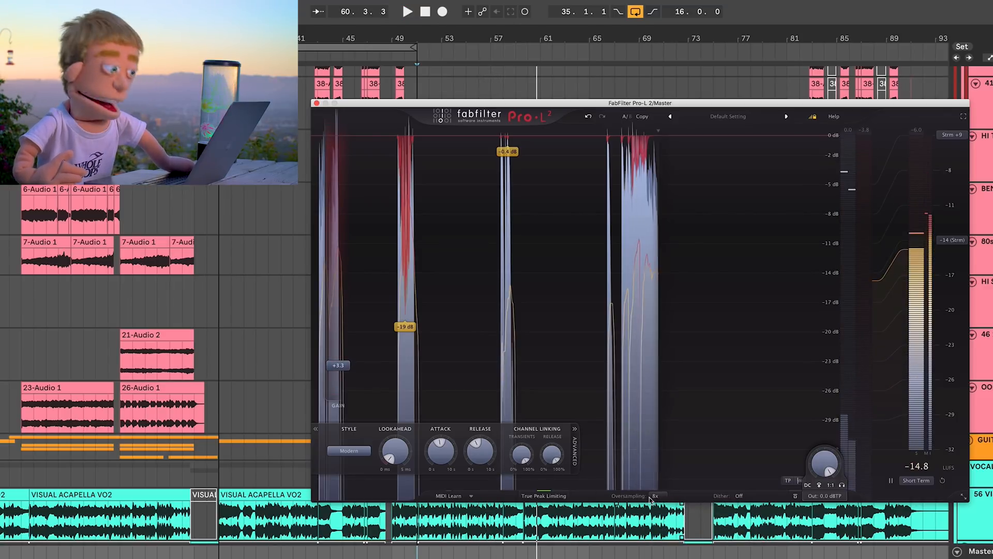
click(657, 496)
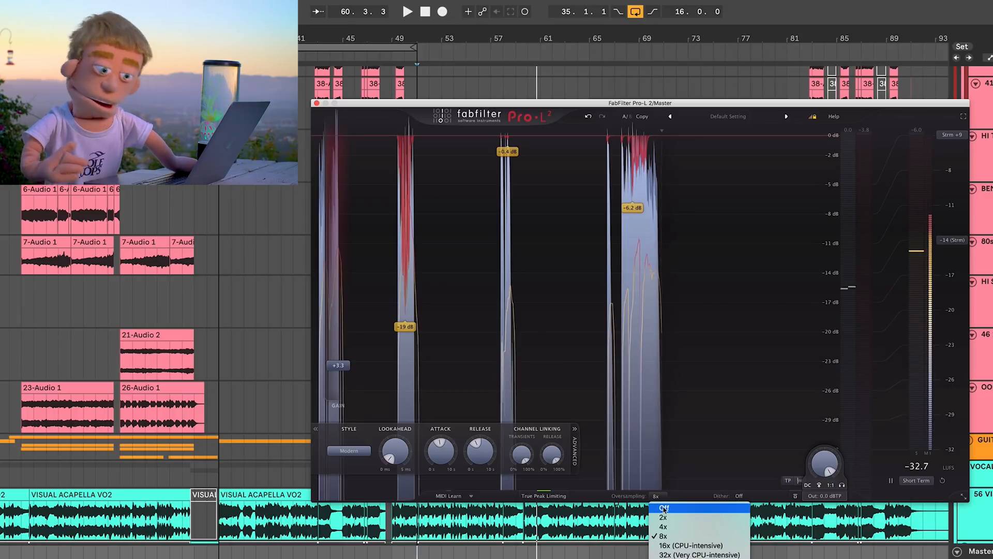
click(662, 507)
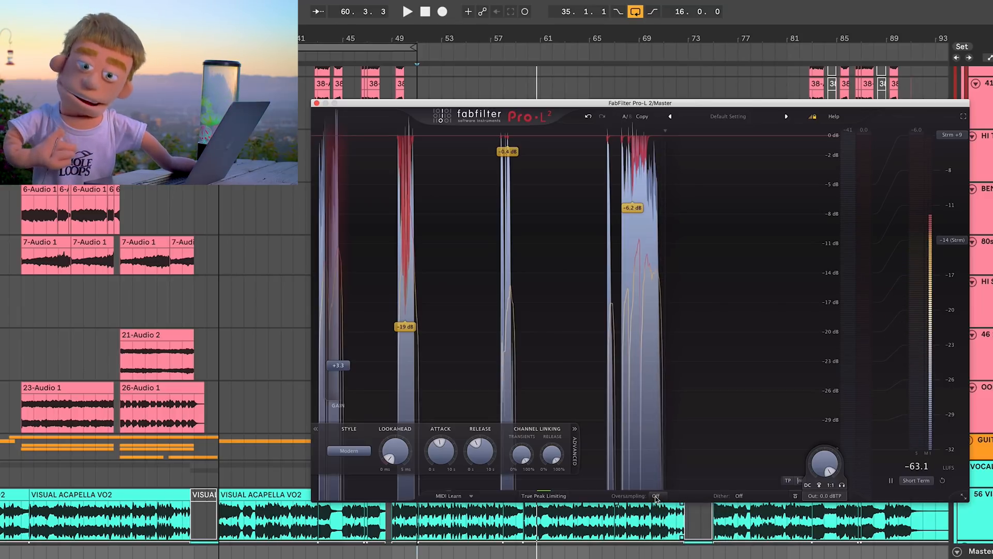
mouse_move(657, 496)
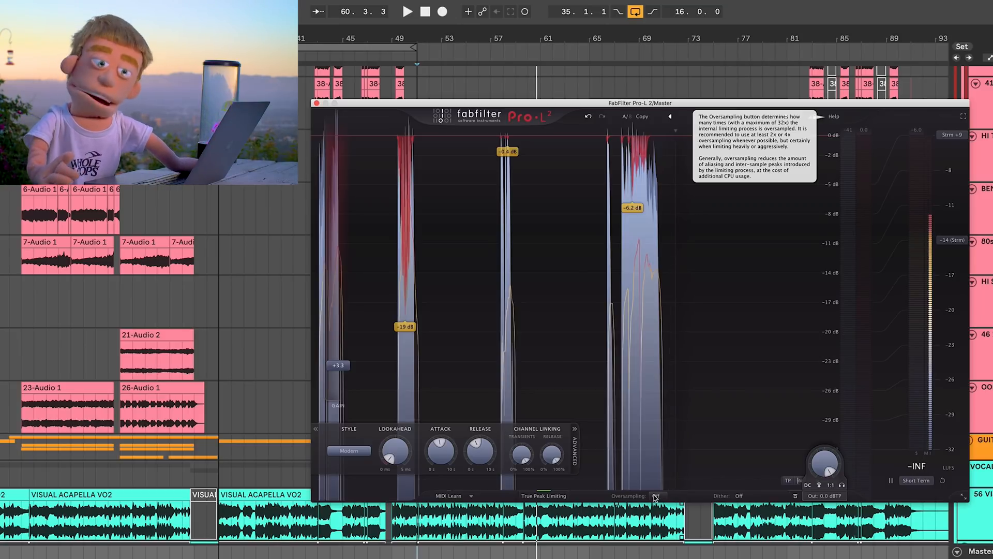
click(657, 495)
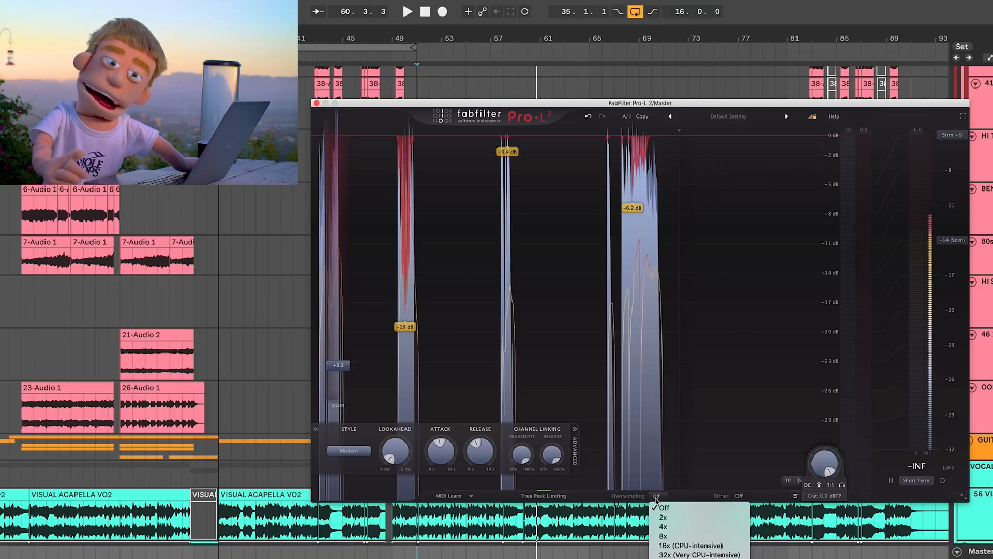